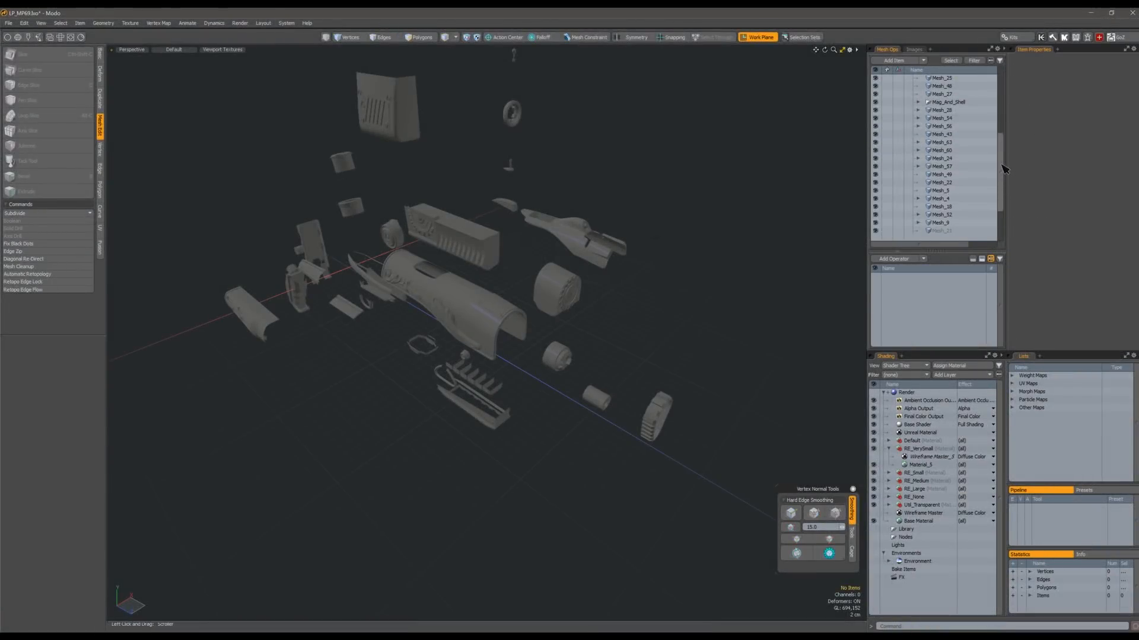
# Select the LP cylinder mesh and assign it a new blue material named LP.
pyautogui.scroll(-3)
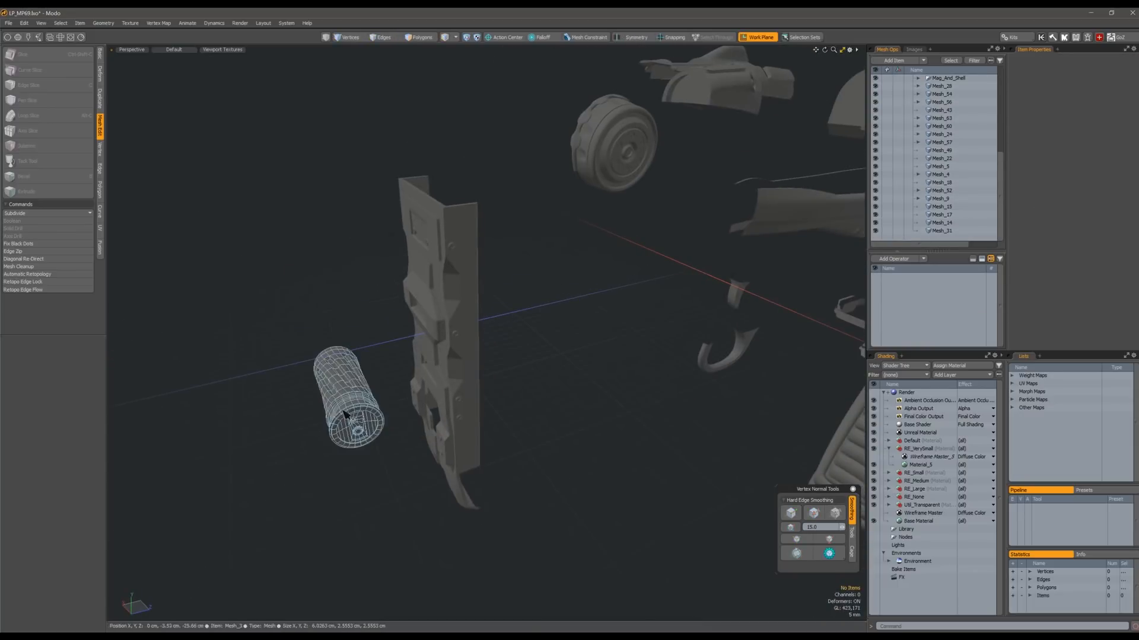
pyautogui.click(420, 37)
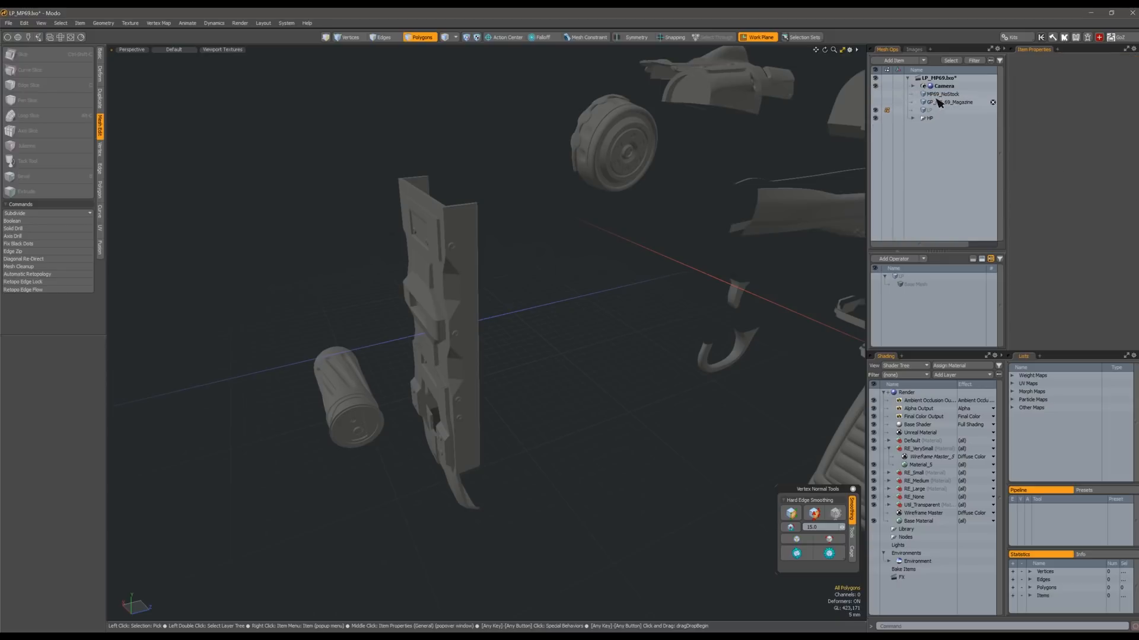
pyautogui.click(937, 103)
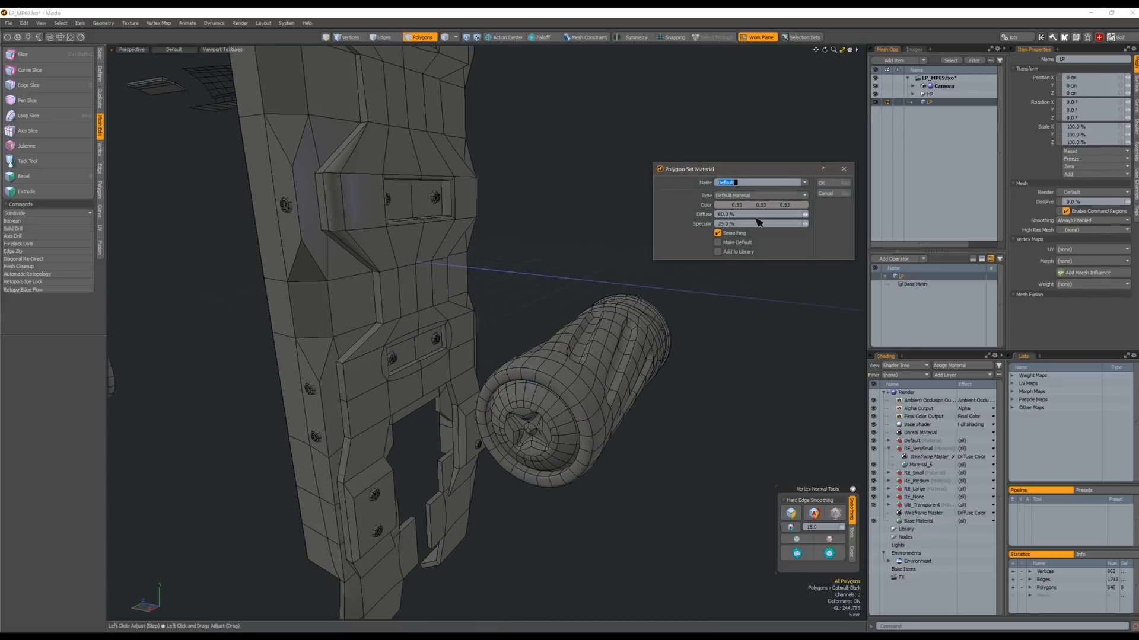
pyautogui.click(753, 204)
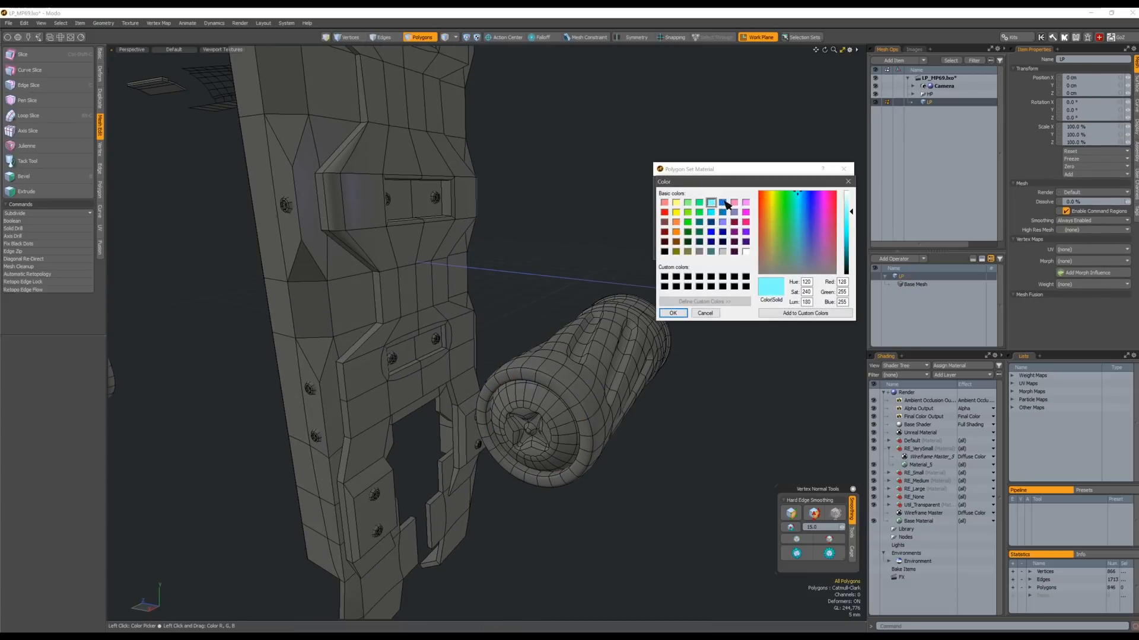
pyautogui.click(672, 312)
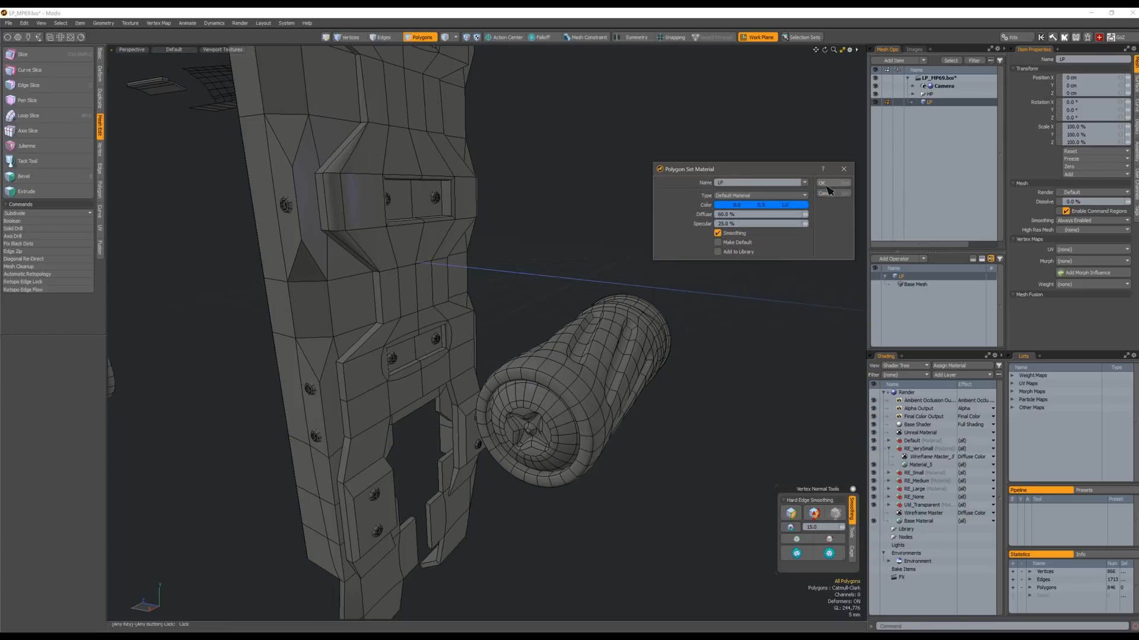
pyautogui.click(831, 182)
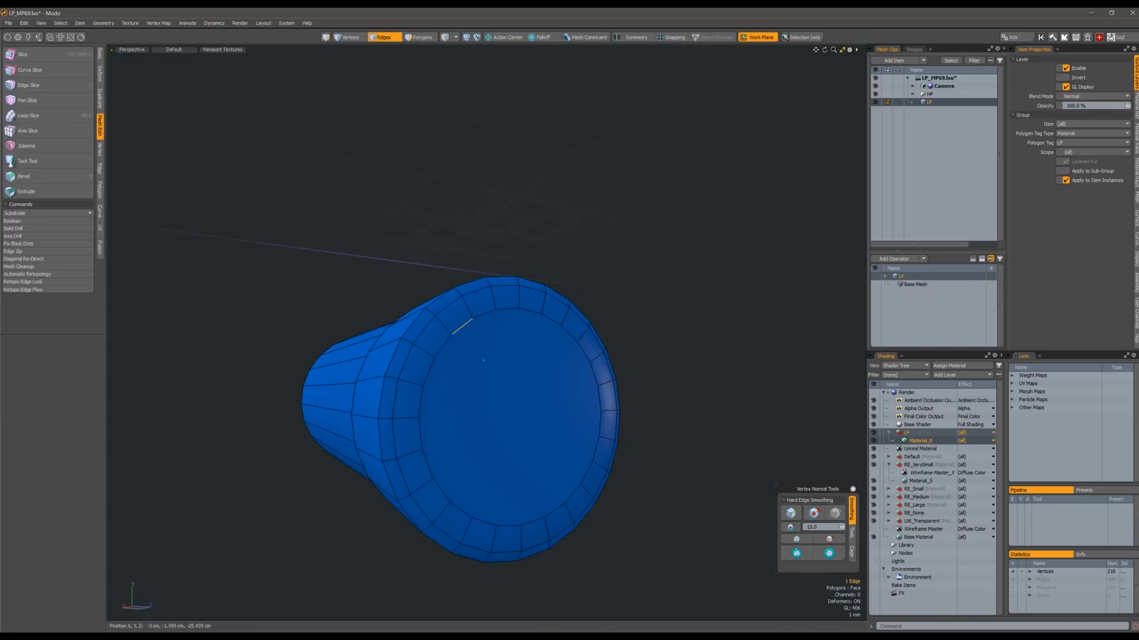
# Select an edge on the blue cylinder's end cap.
pyautogui.click(420, 37)
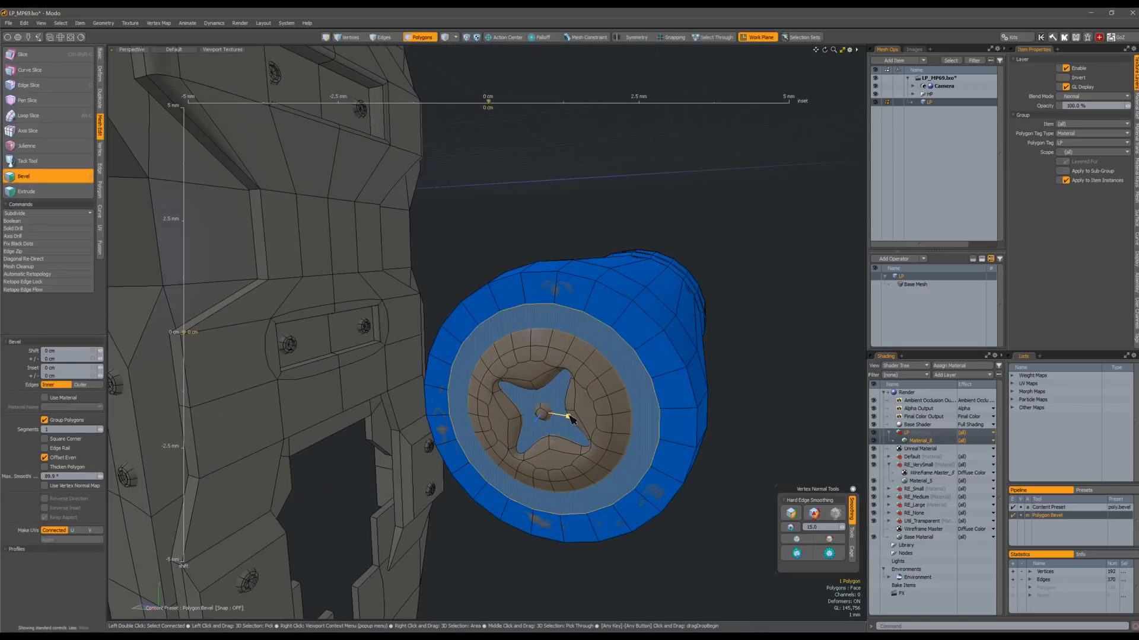
# Bevel-inset the cylinder's cap polygon to match the star recess, then inspect the cap and side.
pyautogui.moveTo(571, 414); pyautogui.dragTo(472, 420)
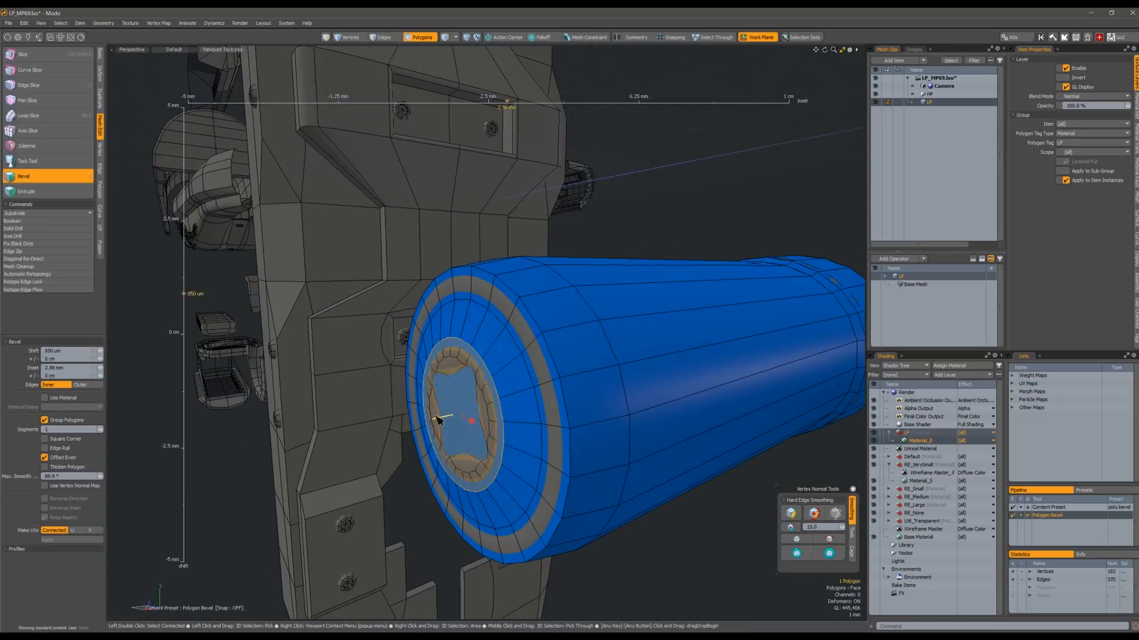
pyautogui.moveTo(436, 420); pyautogui.dragTo(472, 423)
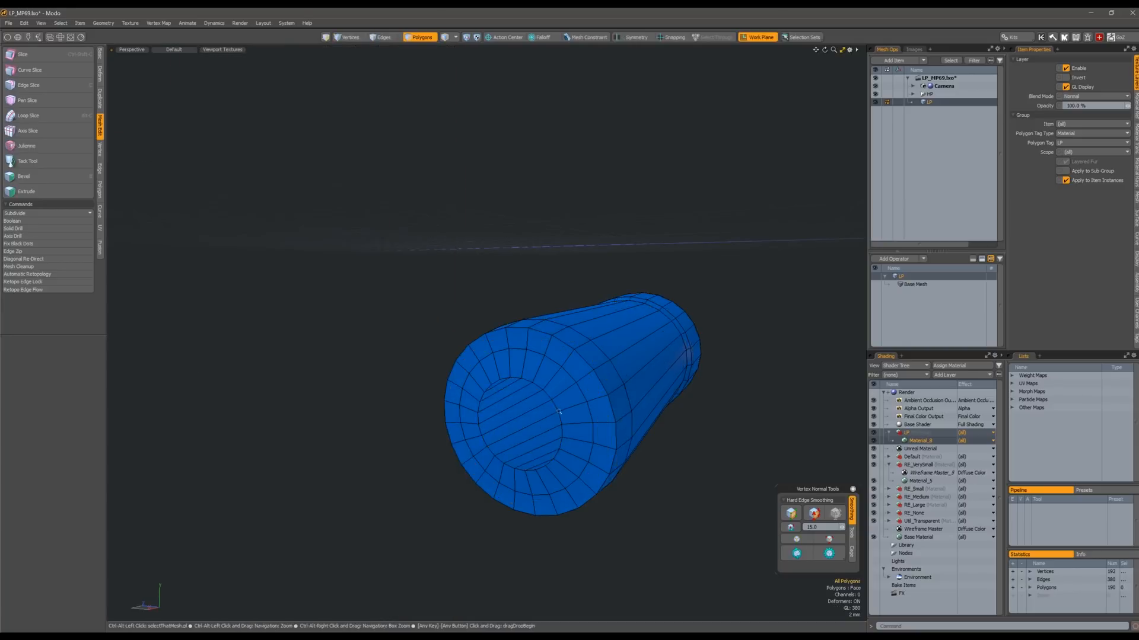
pyautogui.moveTo(559, 414); pyautogui.dragTo(552, 407)
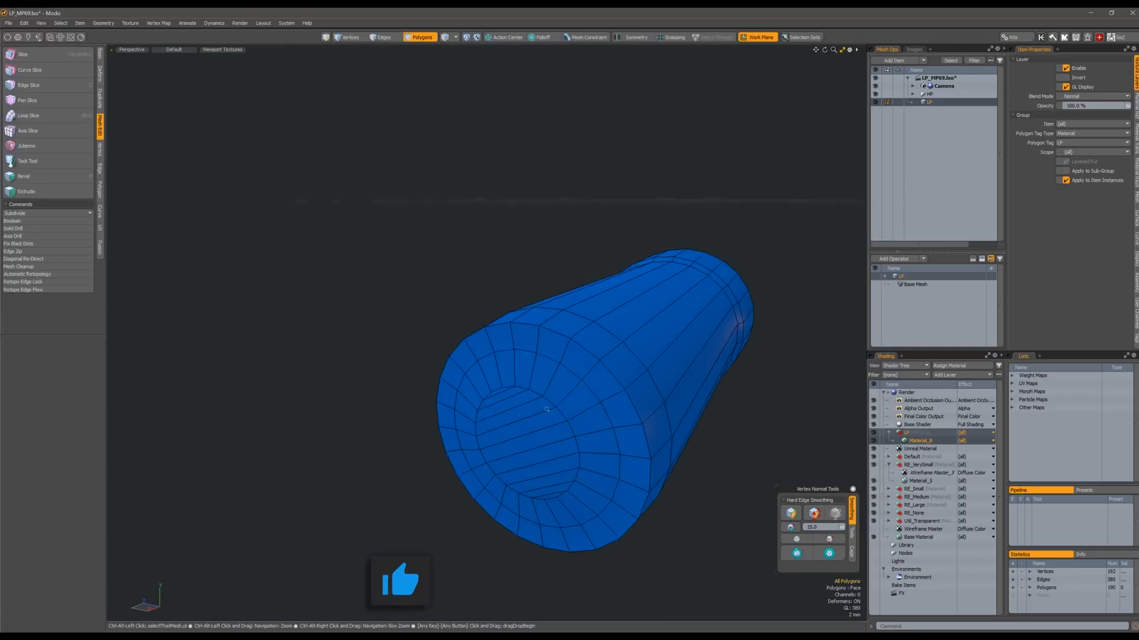
pyautogui.click(384, 37)
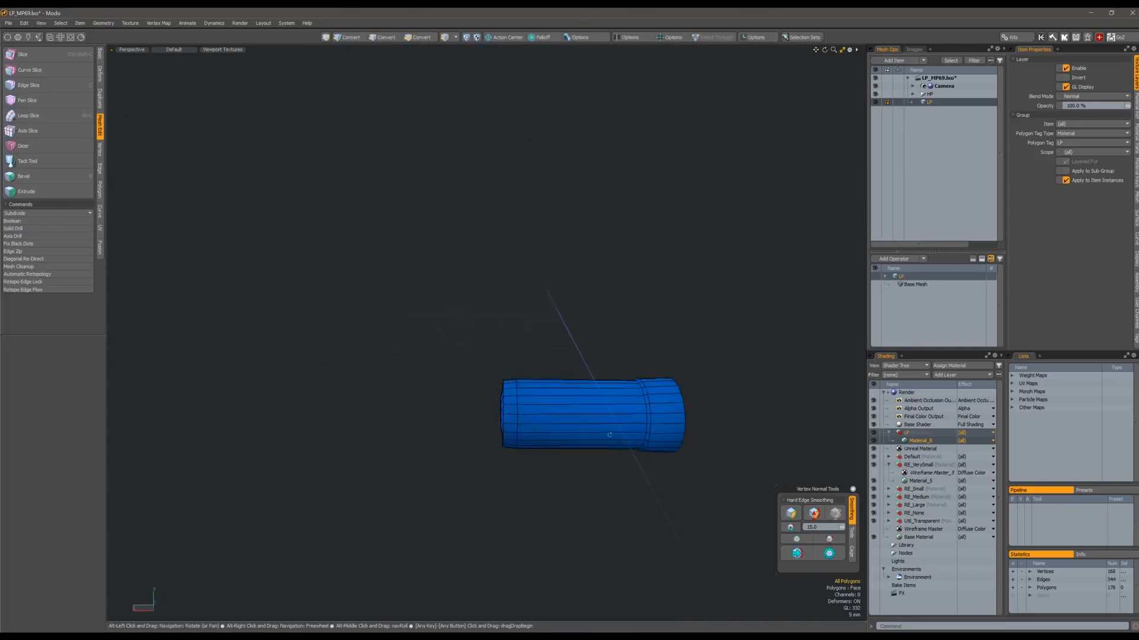
pyautogui.moveTo(610, 436); pyautogui.dragTo(569, 427)
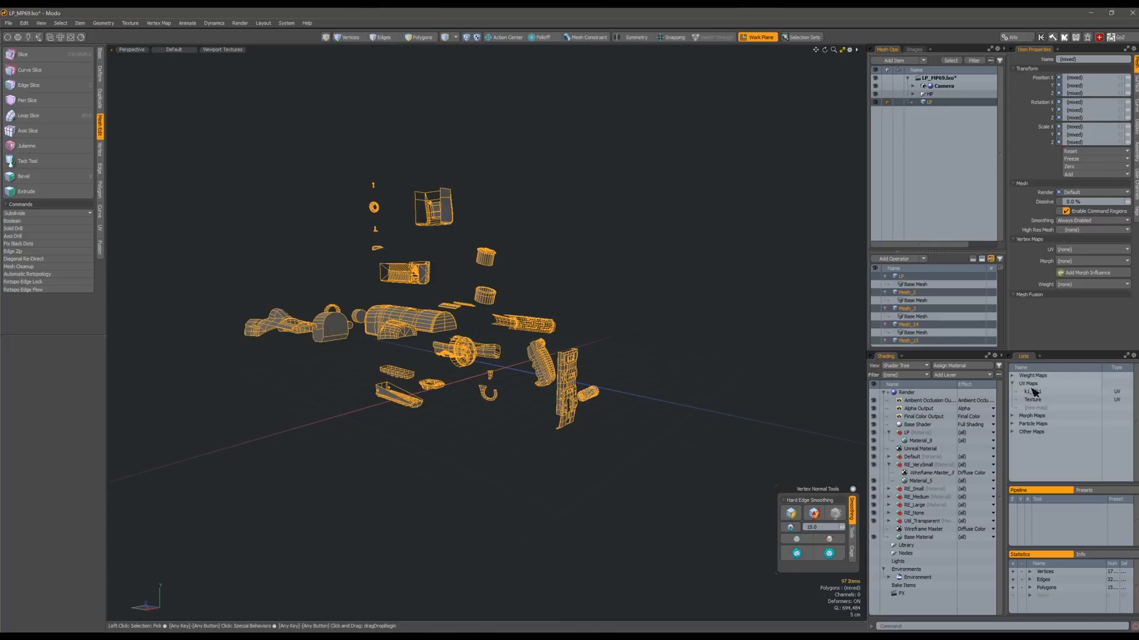
# Delete the extra vertex map from the Lists panel.
pyautogui.rightClick(1033, 392)
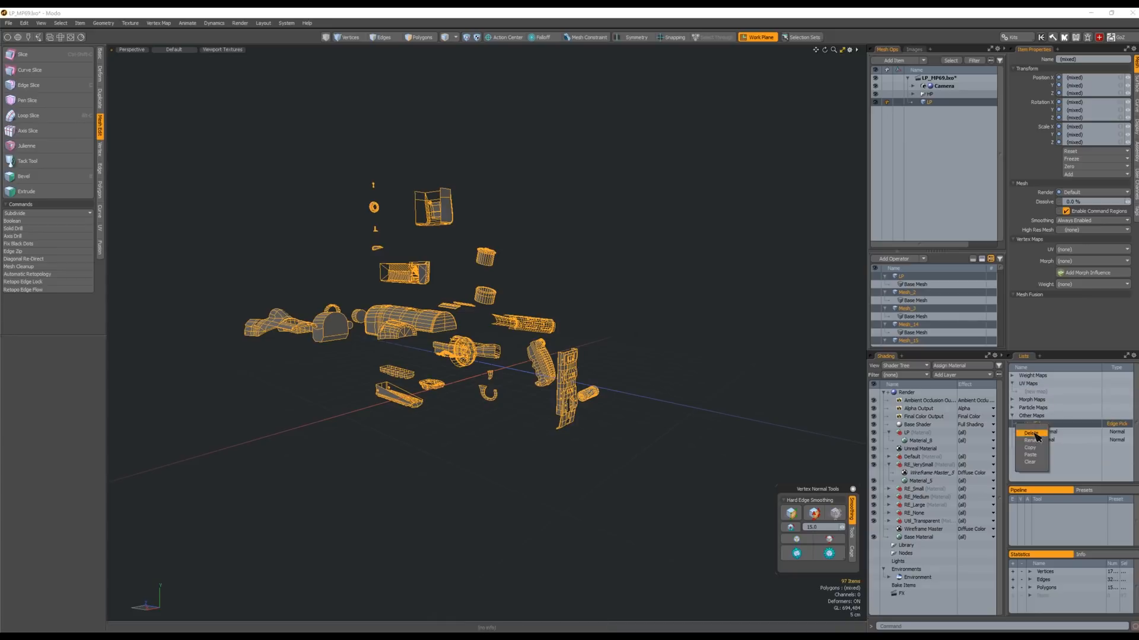
pyautogui.click(1033, 433)
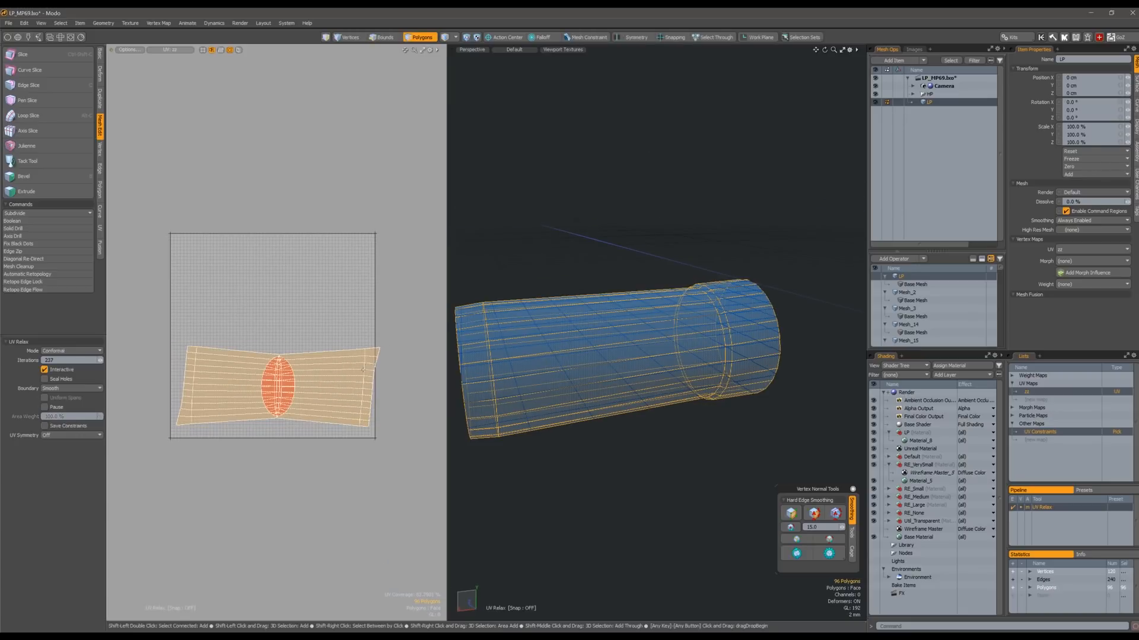
# Run UV Relax on the cylinder's unwrapped UVs.
pyautogui.click(384, 36)
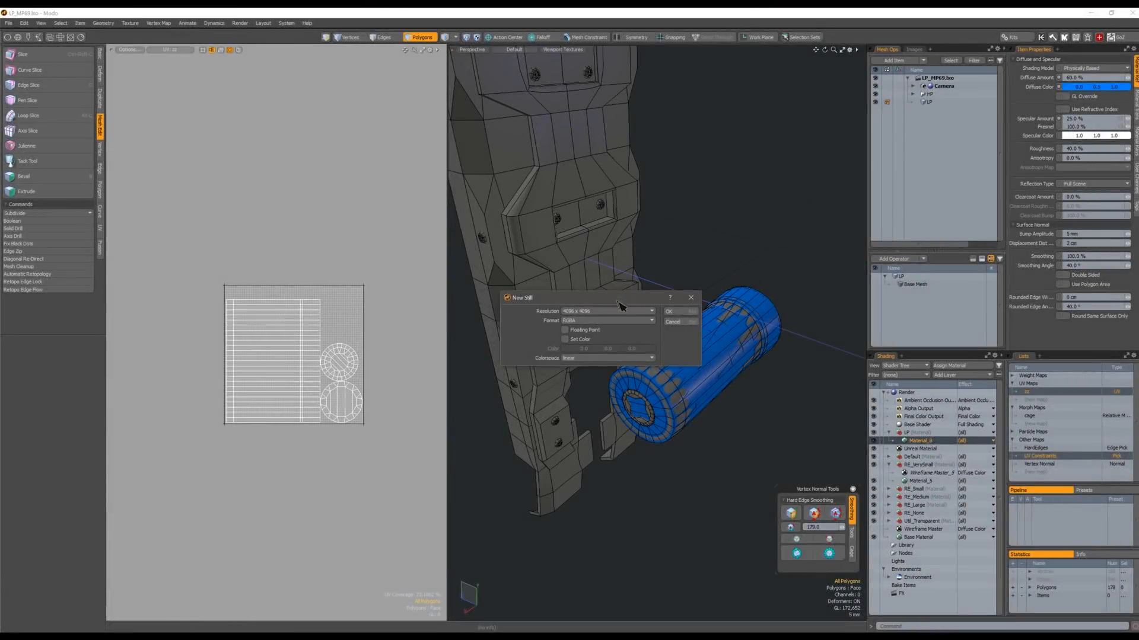
# Confirm the 4096x4096 TS_NM still image and add it as a texture layer.
pyautogui.click(669, 311)
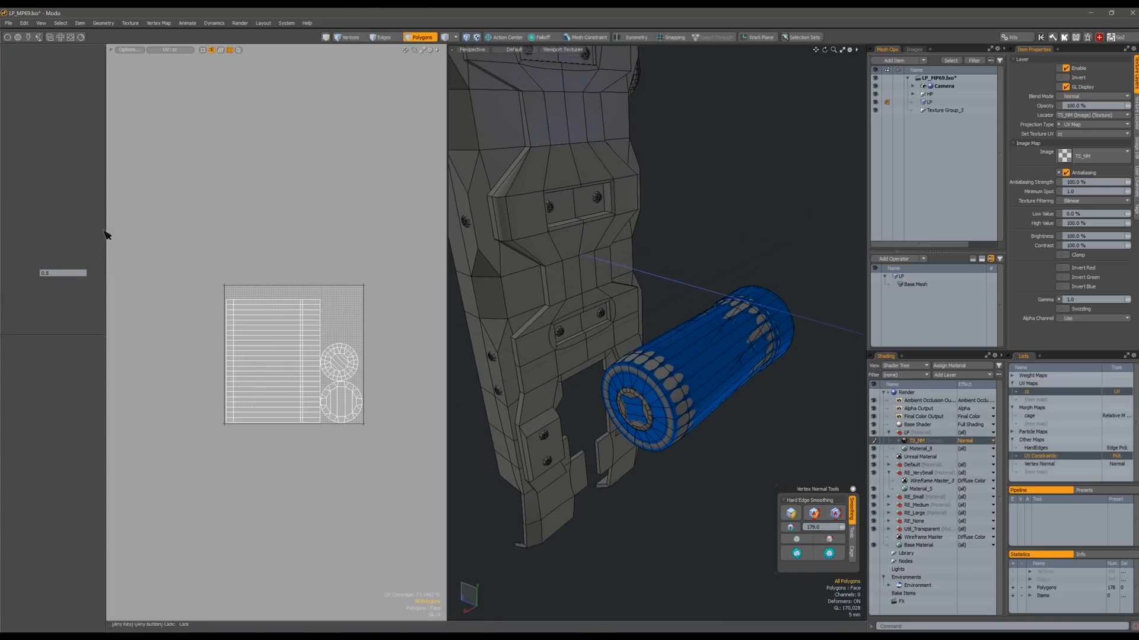
pyautogui.click(100, 229)
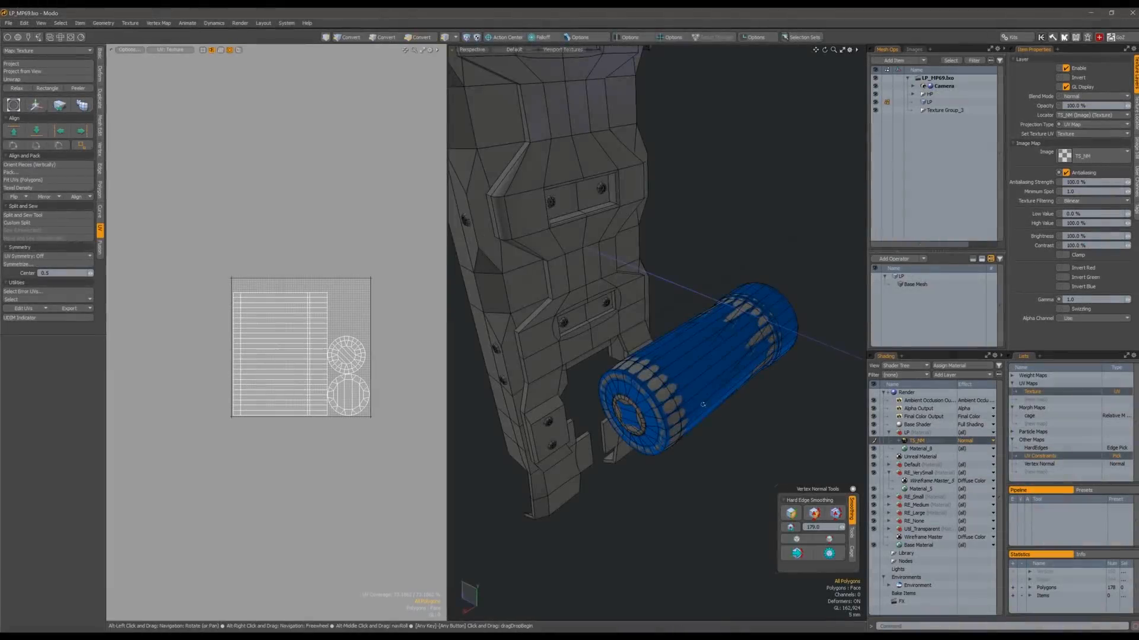
# Bake from Object to Texture on the TS_NM layer, running the bake twice.
pyautogui.rightClick(897, 440)
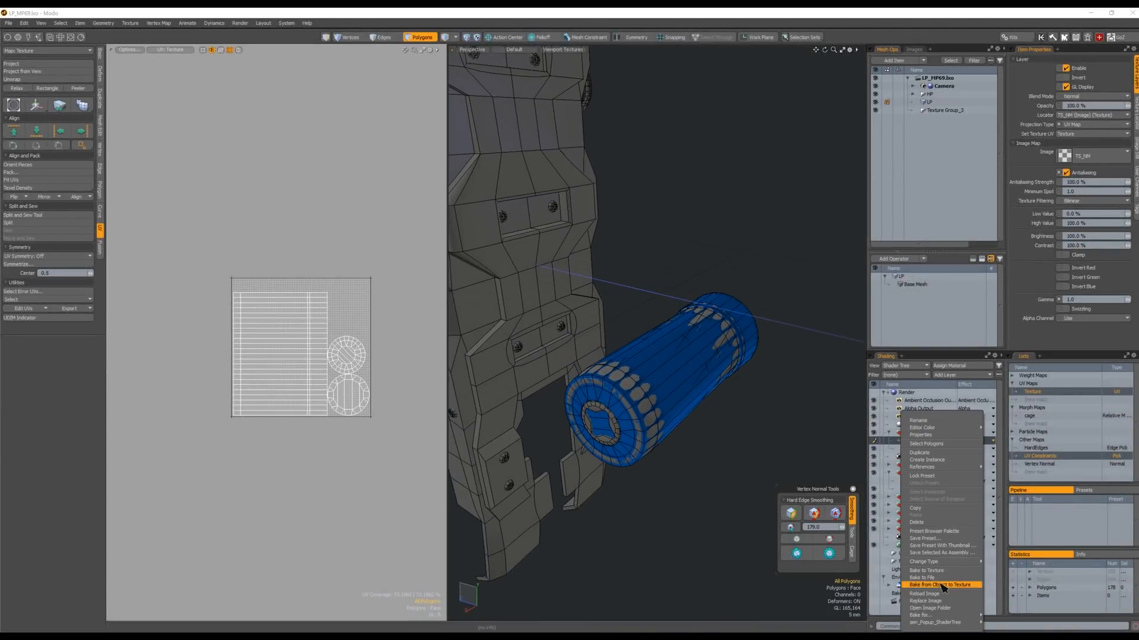
pyautogui.click(941, 585)
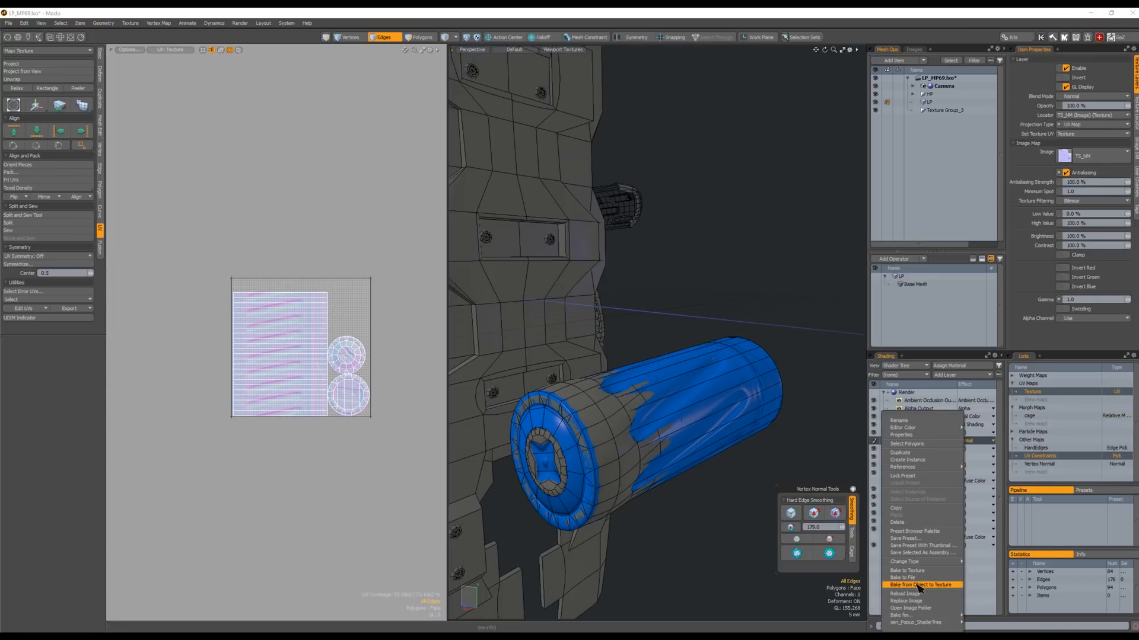
pyautogui.click(918, 585)
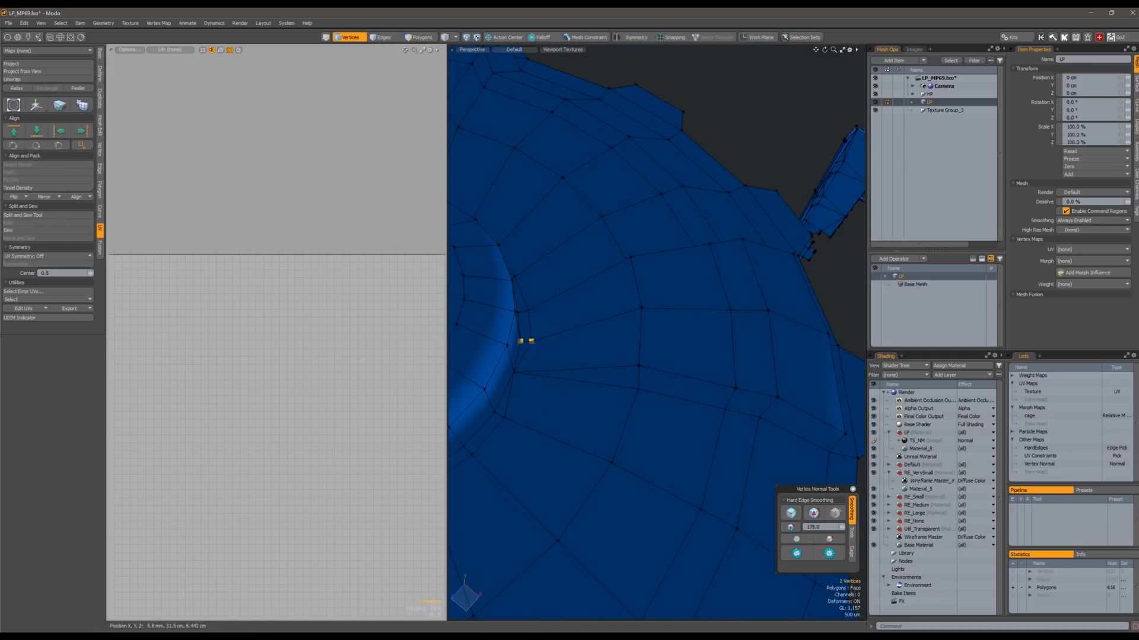
# Select the drum's rim edge loop, unwrap and straighten it, then run the Relax macro.
pyautogui.click(384, 37)
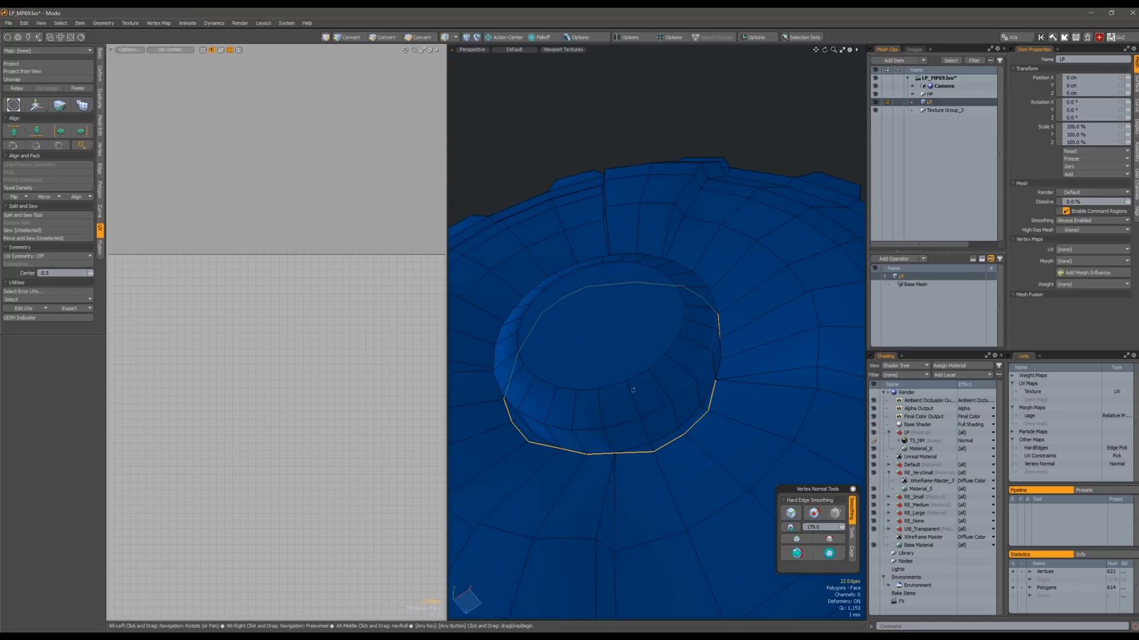
pyautogui.click(384, 36)
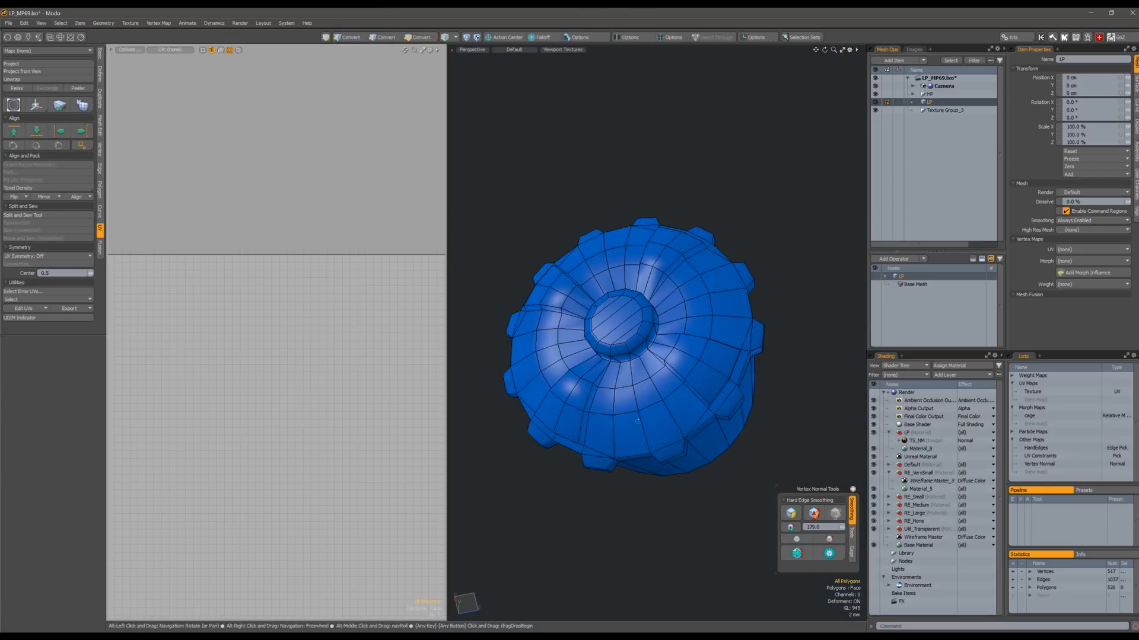
pyautogui.click(423, 36)
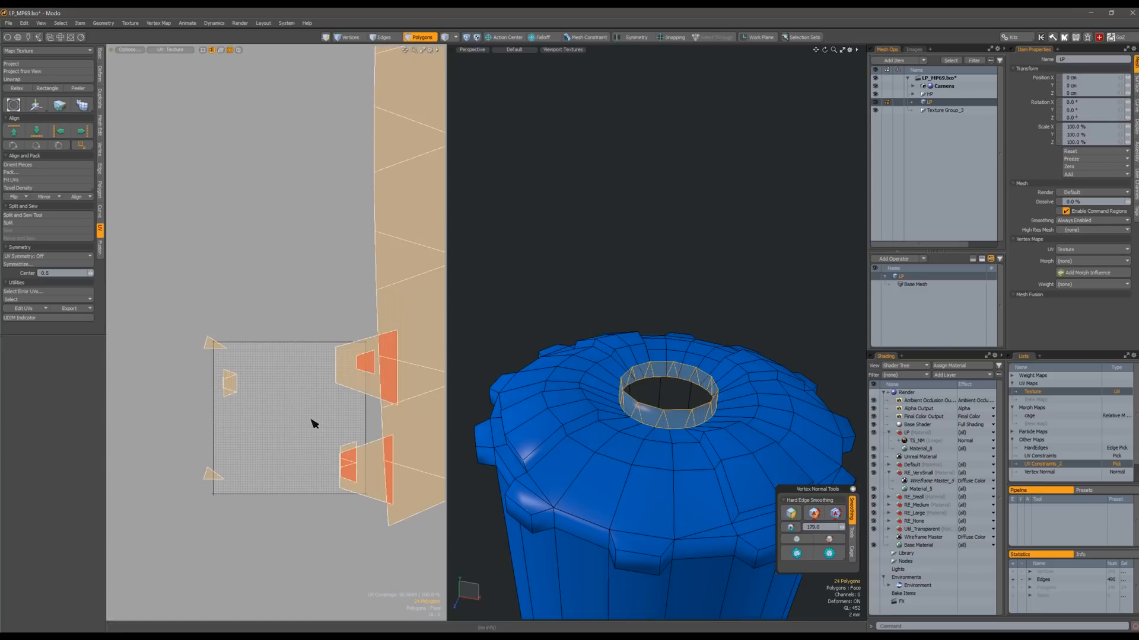
pyautogui.click(382, 37)
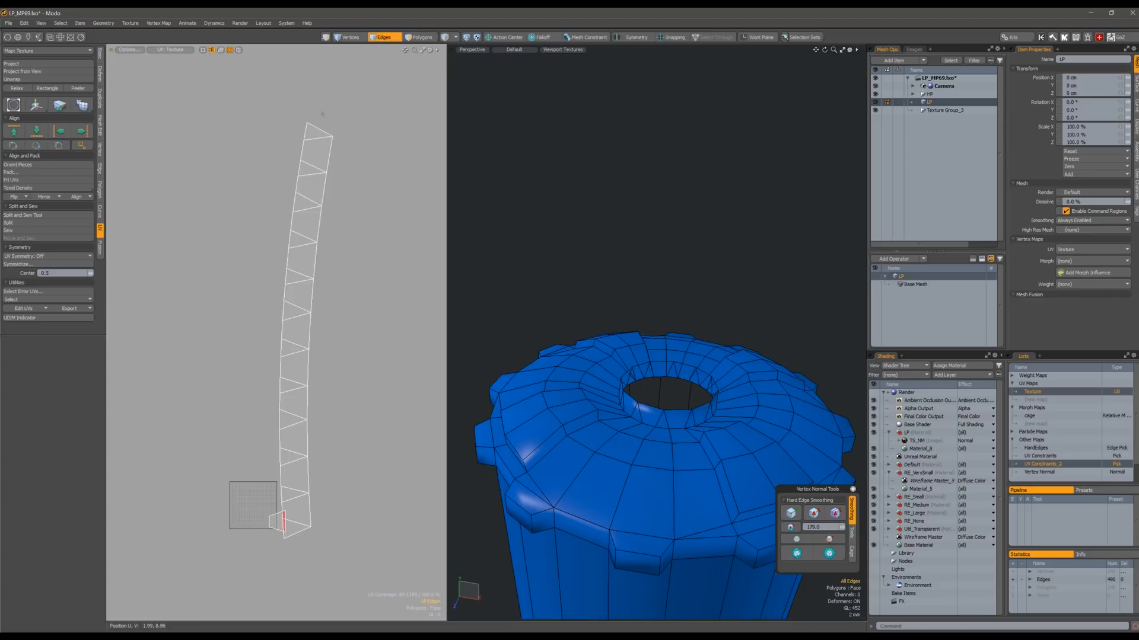
pyautogui.click(421, 36)
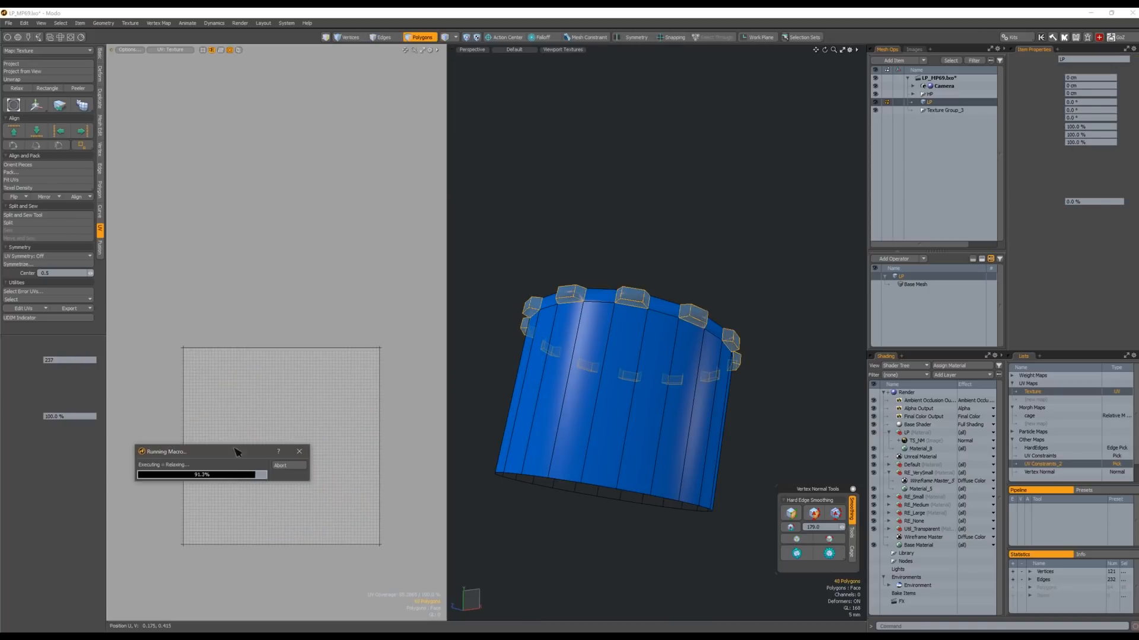
# Select a seam edge on the ring, then select its faces and run Unwrap.
pyautogui.click(383, 37)
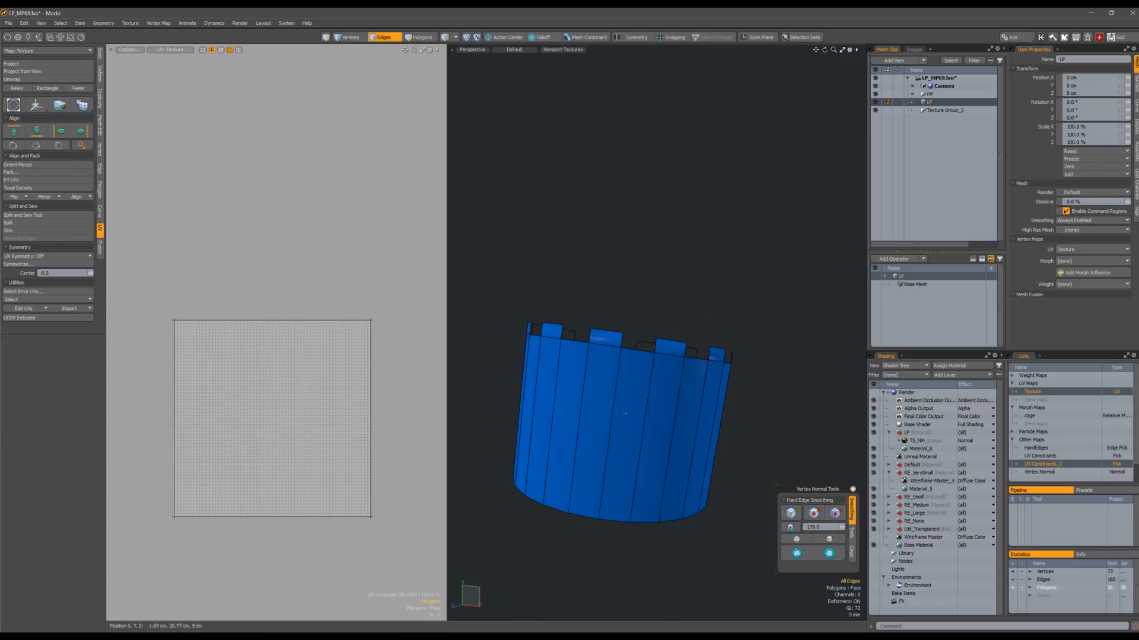
pyautogui.click(421, 37)
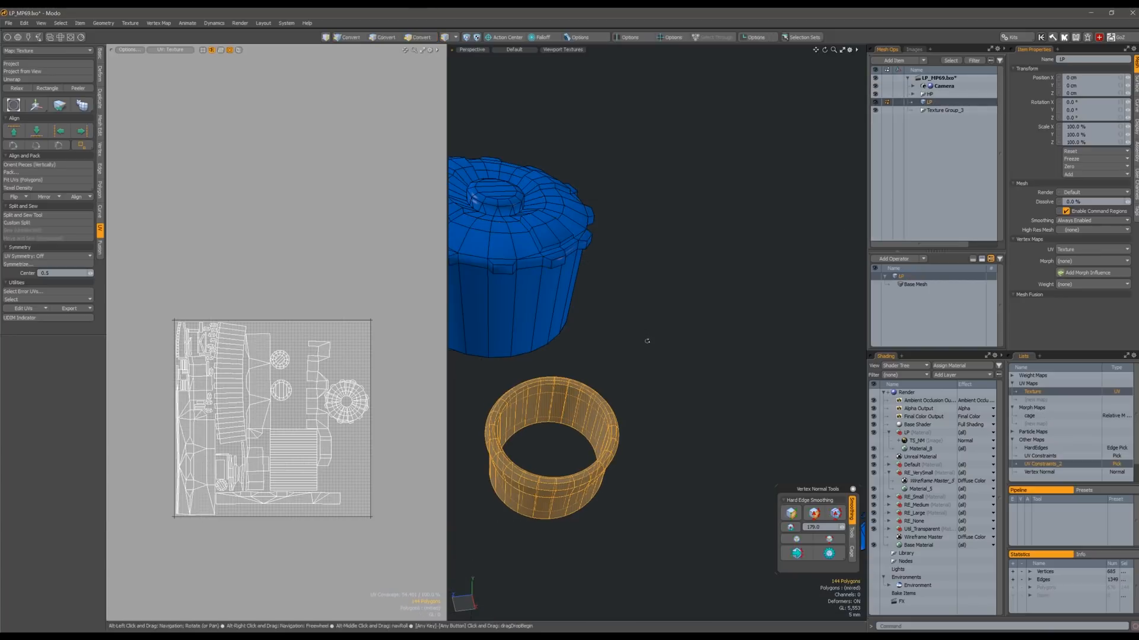
pyautogui.click(421, 36)
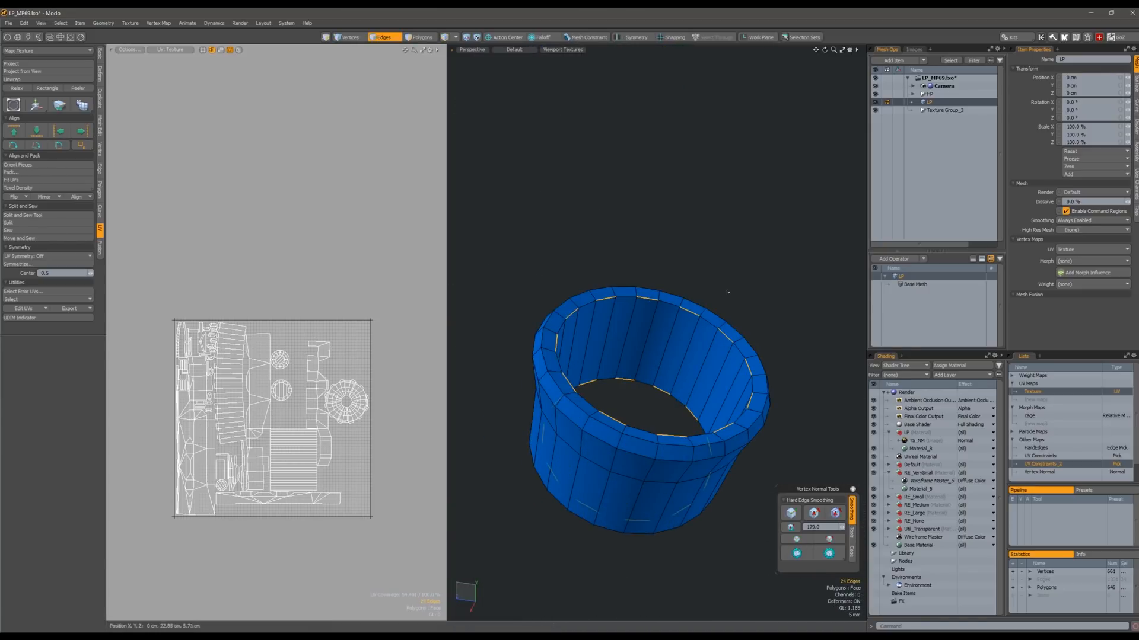
pyautogui.click(421, 37)
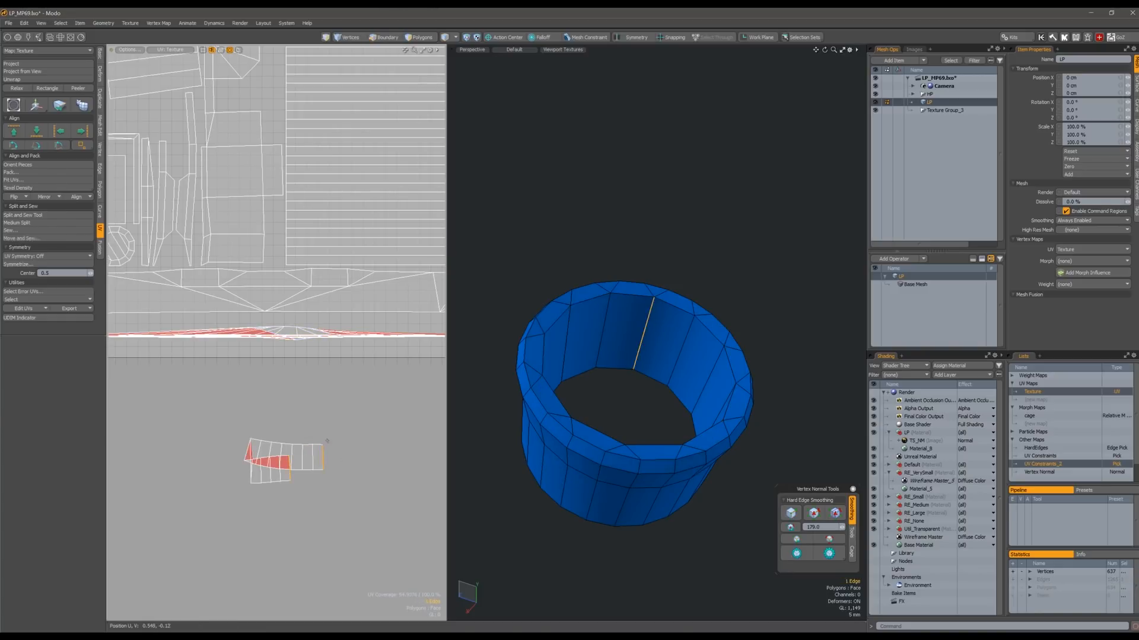
pyautogui.click(422, 36)
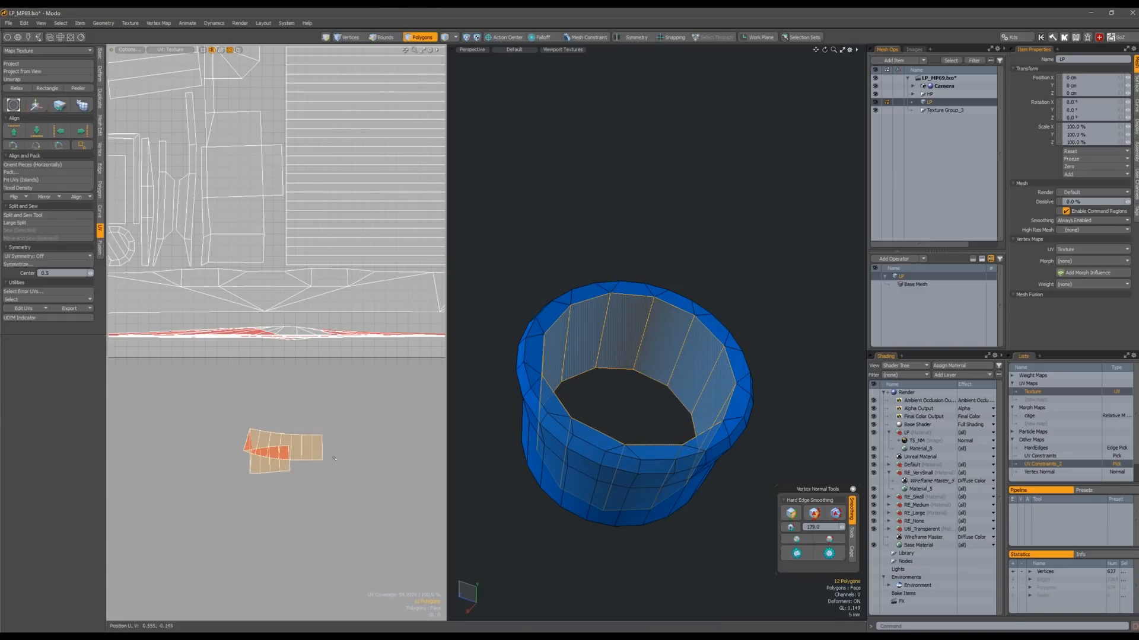
pyautogui.click(384, 36)
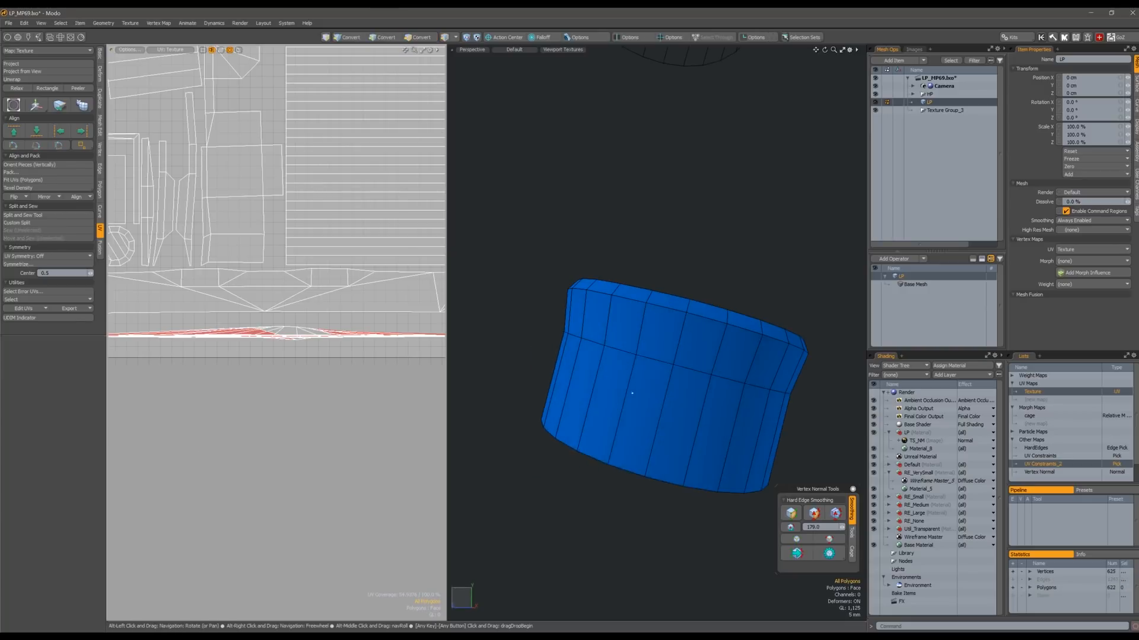
pyautogui.click(384, 36)
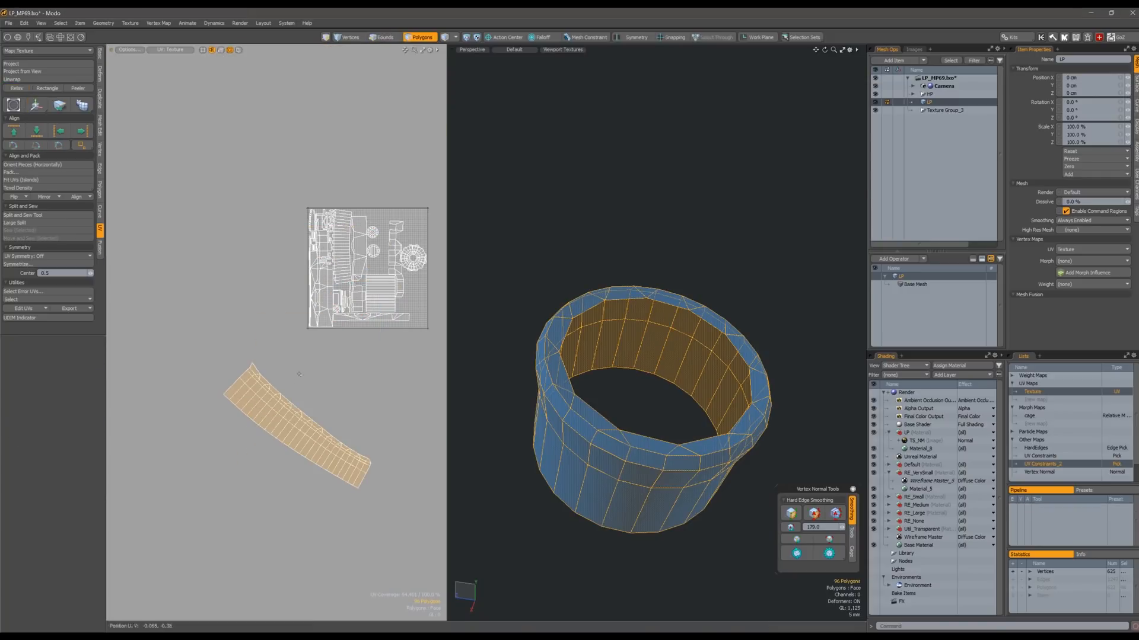
pyautogui.click(384, 37)
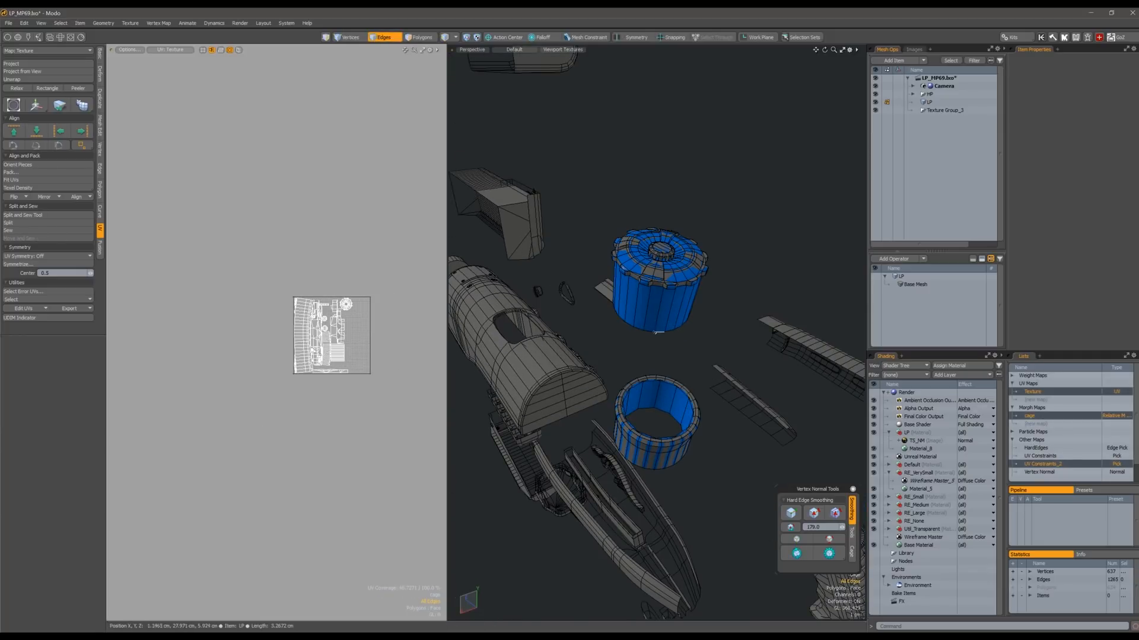
# Select all polygons and choose Pack - Ignore Stacking in the UV viewport.
pyautogui.click(419, 36)
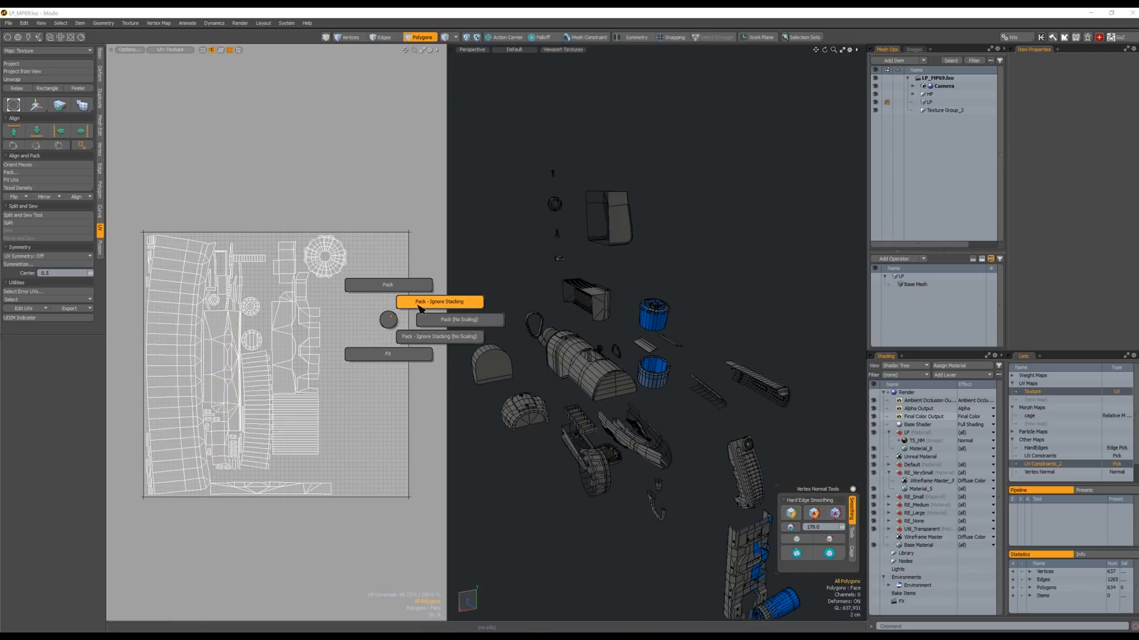
pyautogui.click(439, 301)
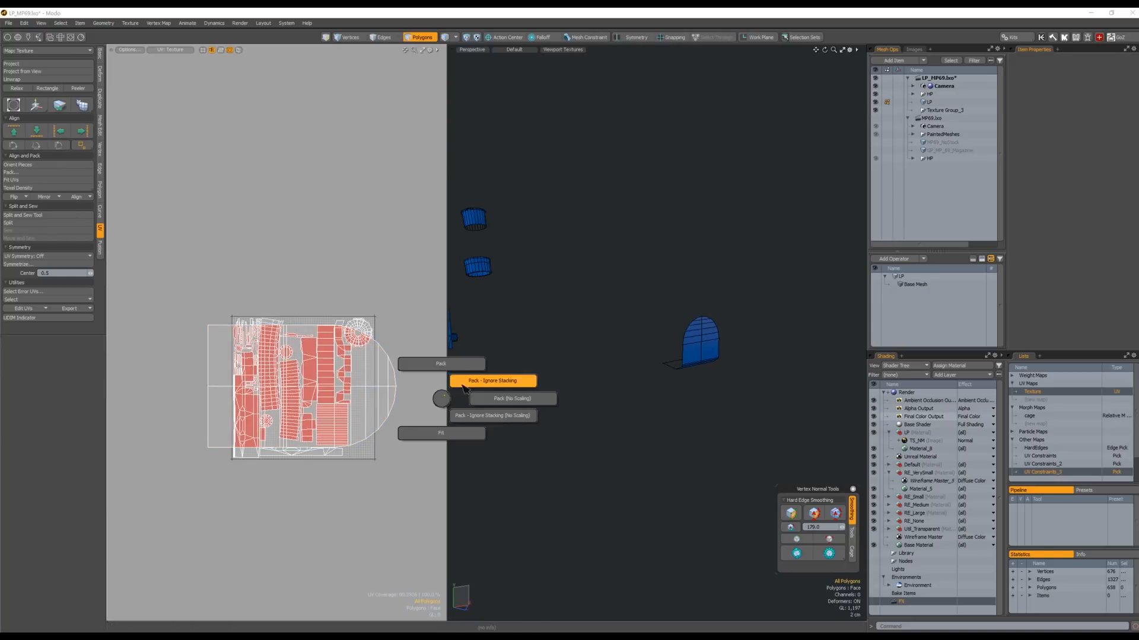
# Repack the UV islands into the shared tile, ignoring stacked pieces, before baking the normal map.
pyautogui.click(492, 381)
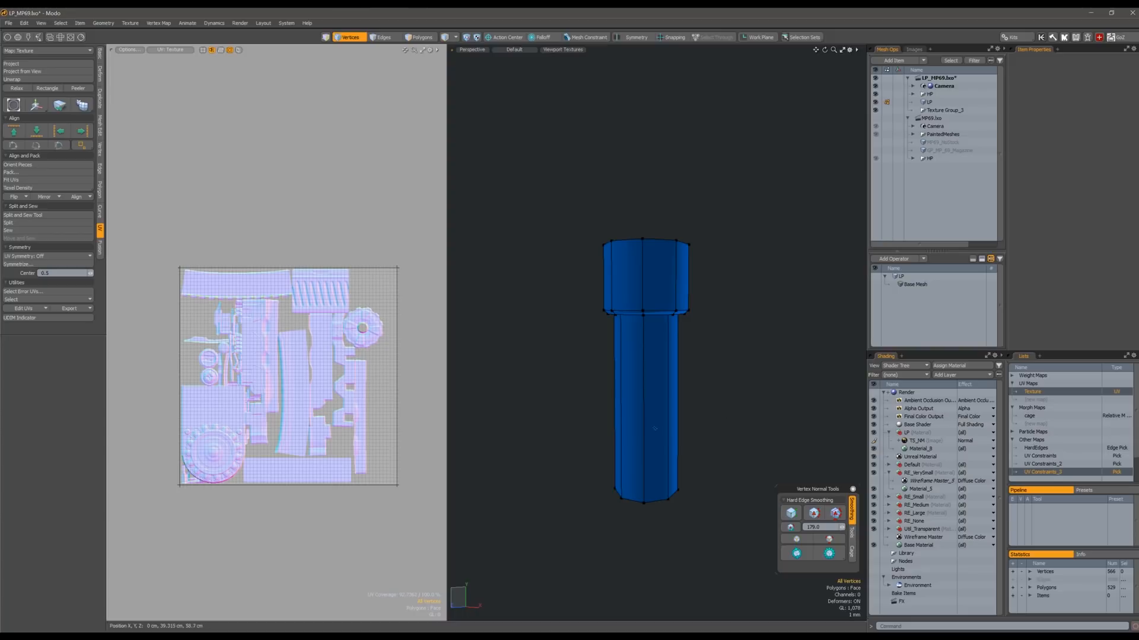
# Auto Unwrap each octagonal tube piece of the ball-topped rod along selected seam edges.
pyautogui.click(421, 37)
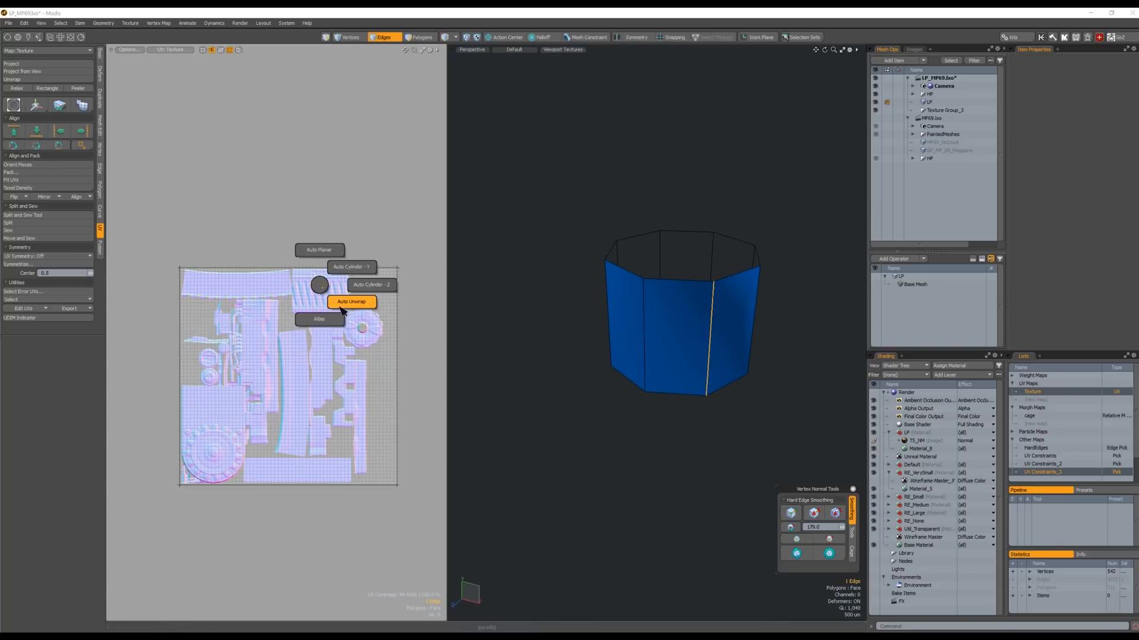
pyautogui.click(421, 37)
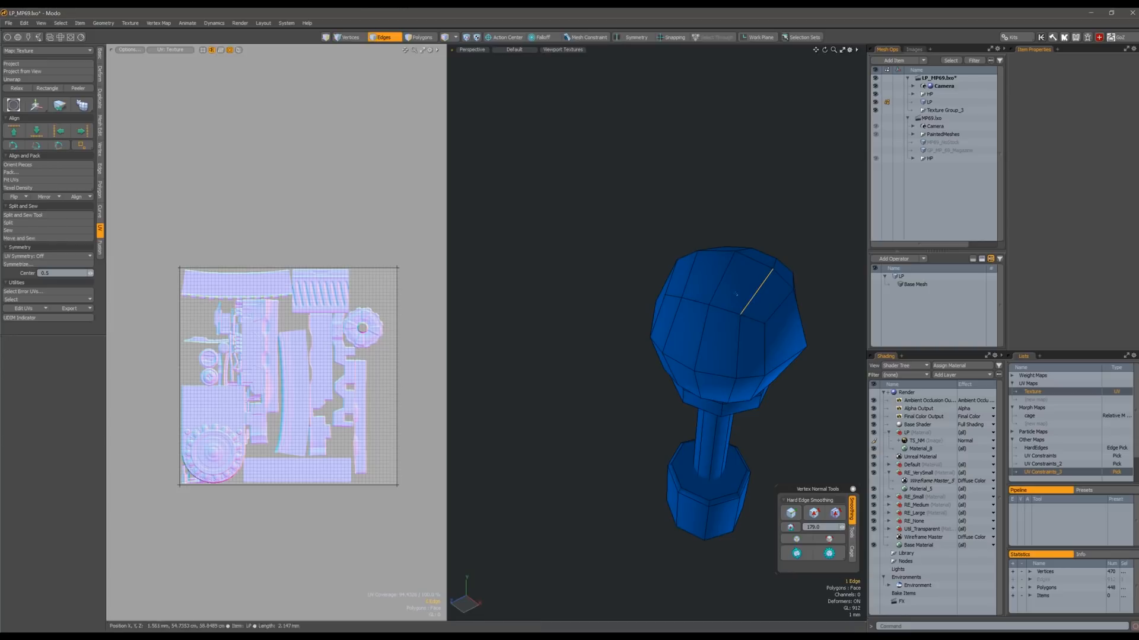
pyautogui.click(420, 37)
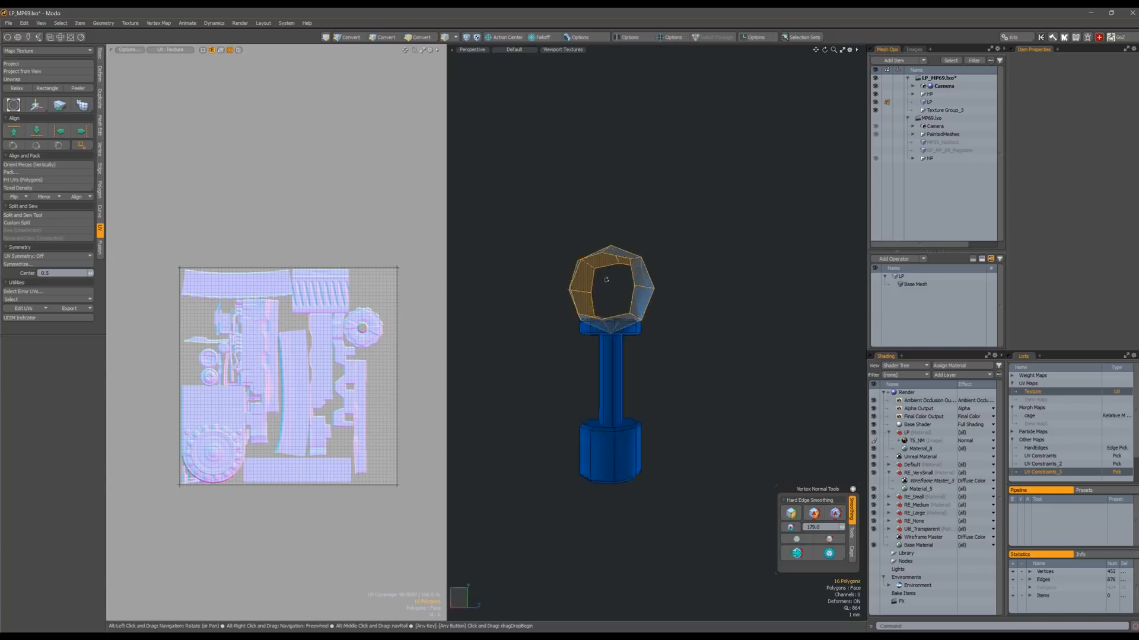
pyautogui.click(384, 37)
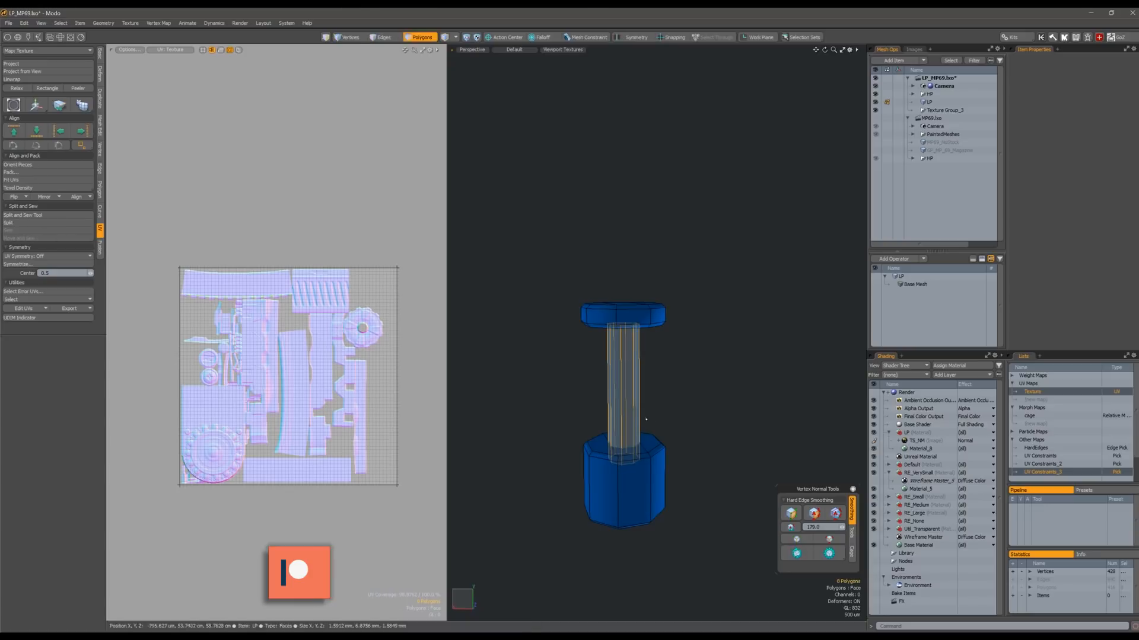
pyautogui.click(382, 37)
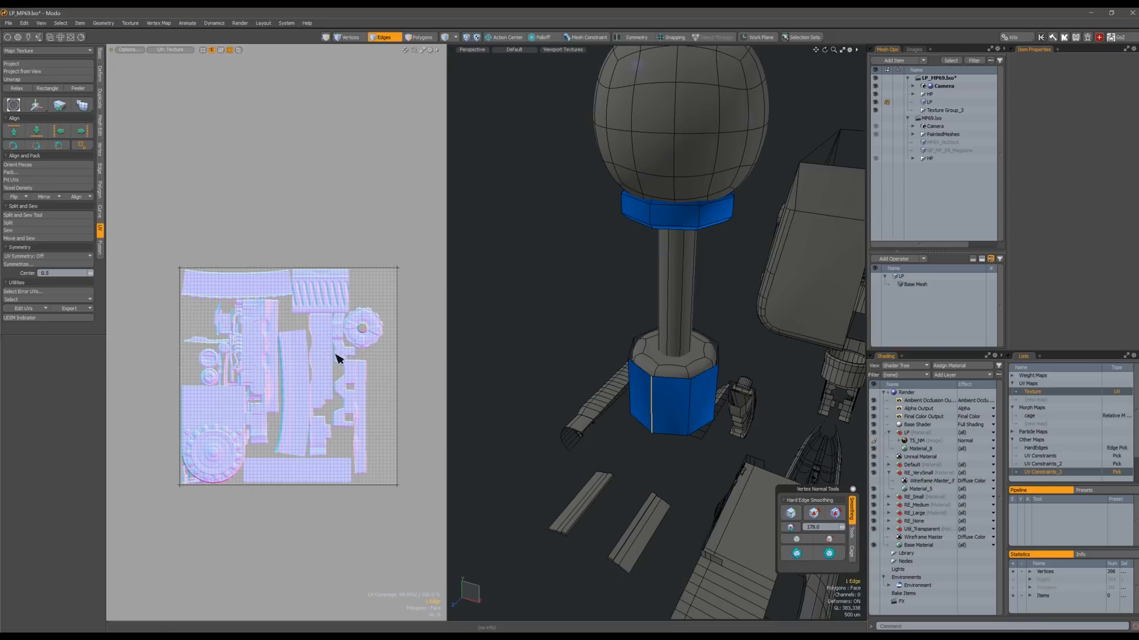
# Unwrap the rod's octagonal cap and isolate the notched ring with the star-shaped opening.
pyautogui.click(420, 37)
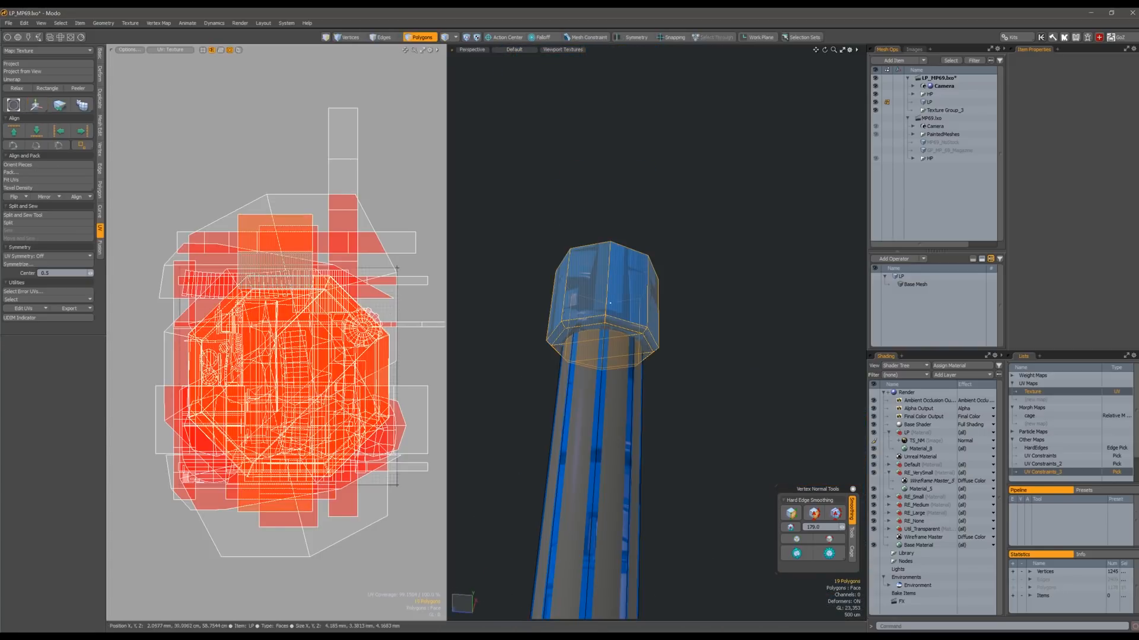
pyautogui.click(36, 104)
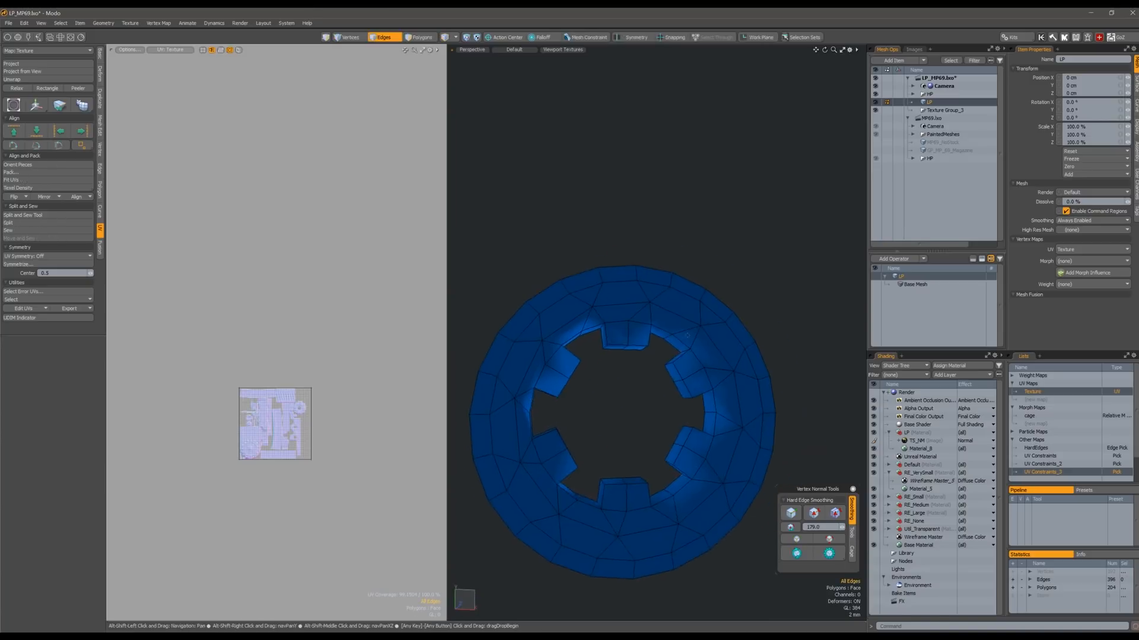
# Unwrap all ring polygons into the shared tile and bring up the normal map's bake options.
pyautogui.click(421, 36)
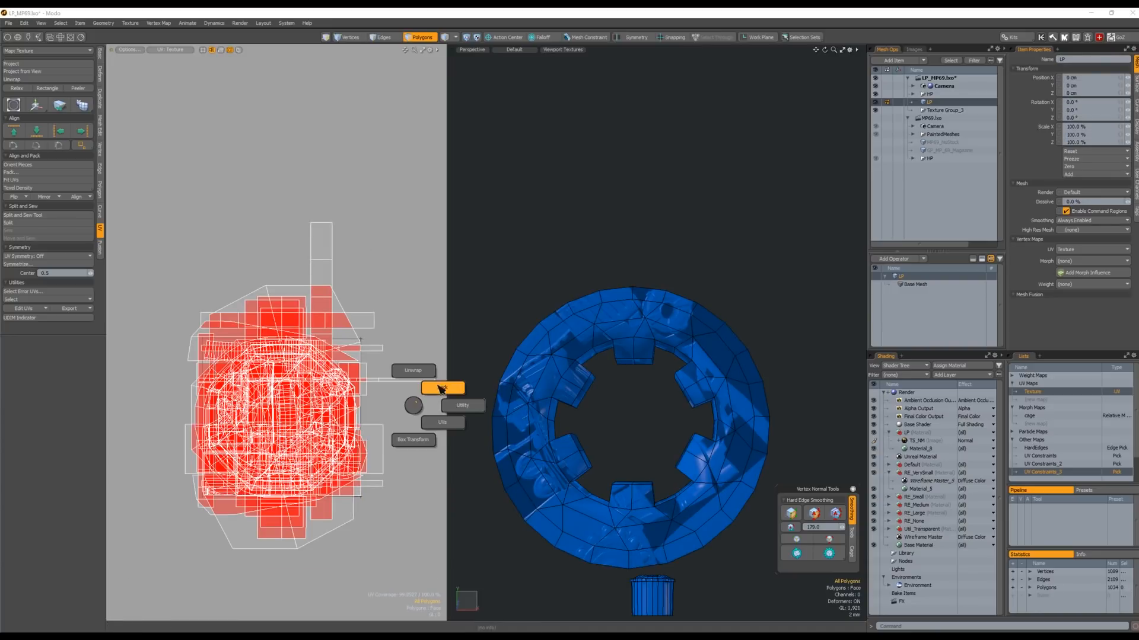
pyautogui.click(835, 514)
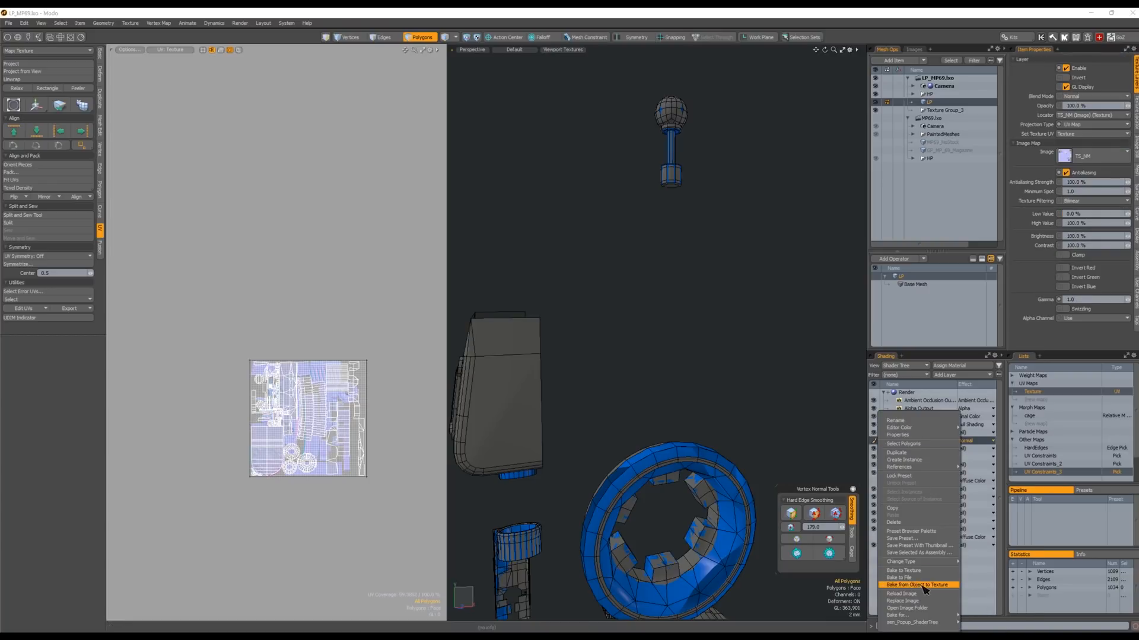
# Bake the high-poly detail into the normal map, then pick the toothed belt piece.
pyautogui.click(918, 585)
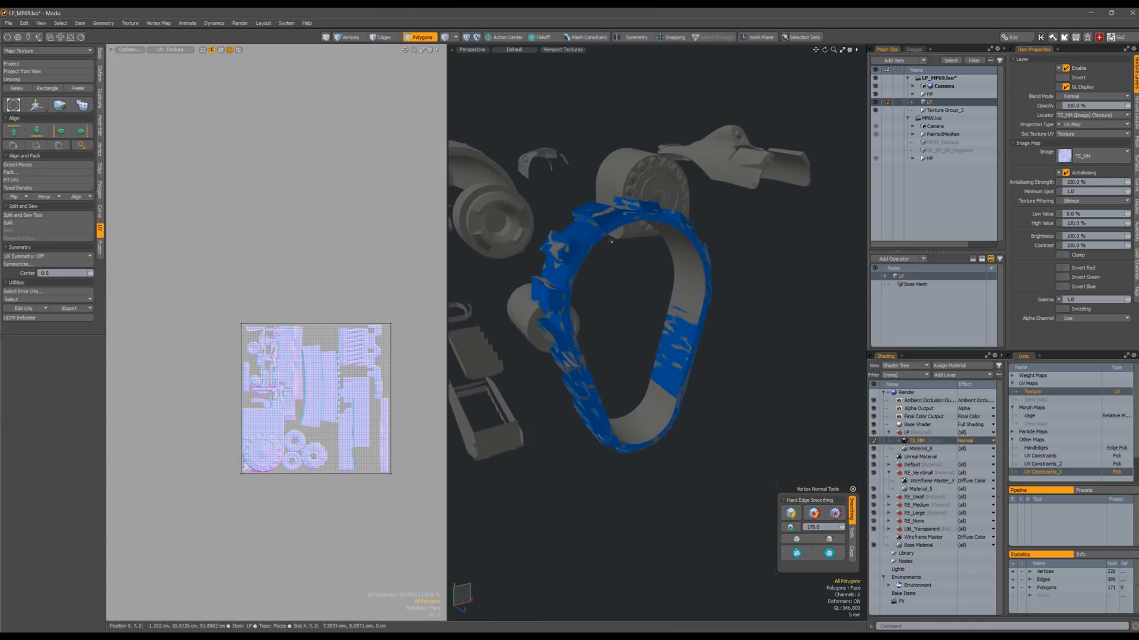
pyautogui.click(382, 36)
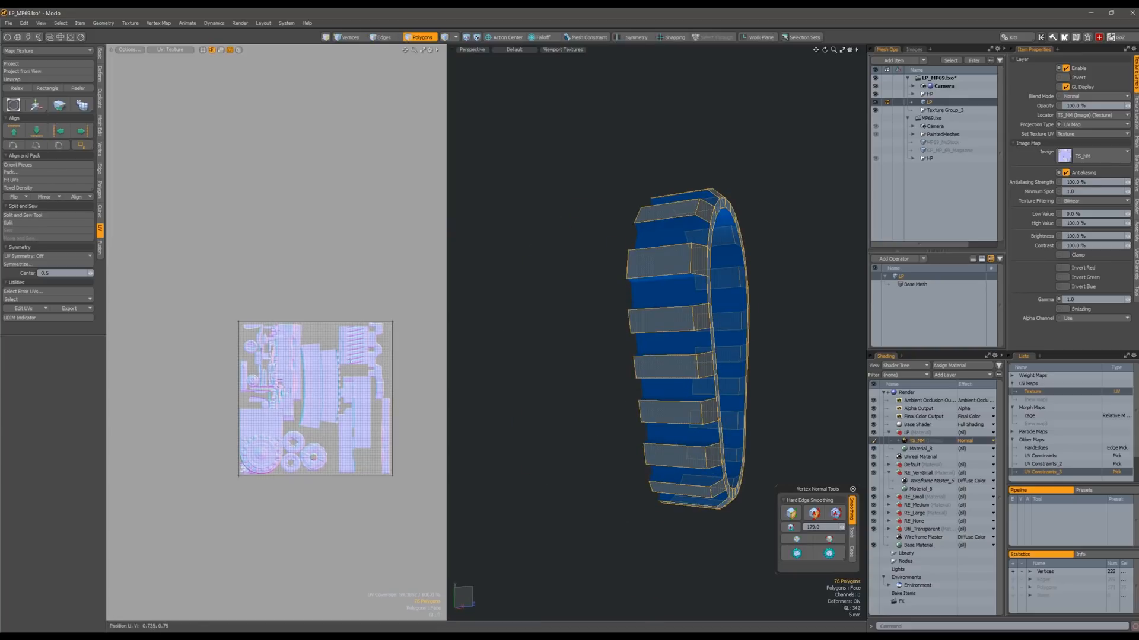
# Unwrap the belt faces into a looped strip with separate tooth block islands.
pyautogui.click(16, 88)
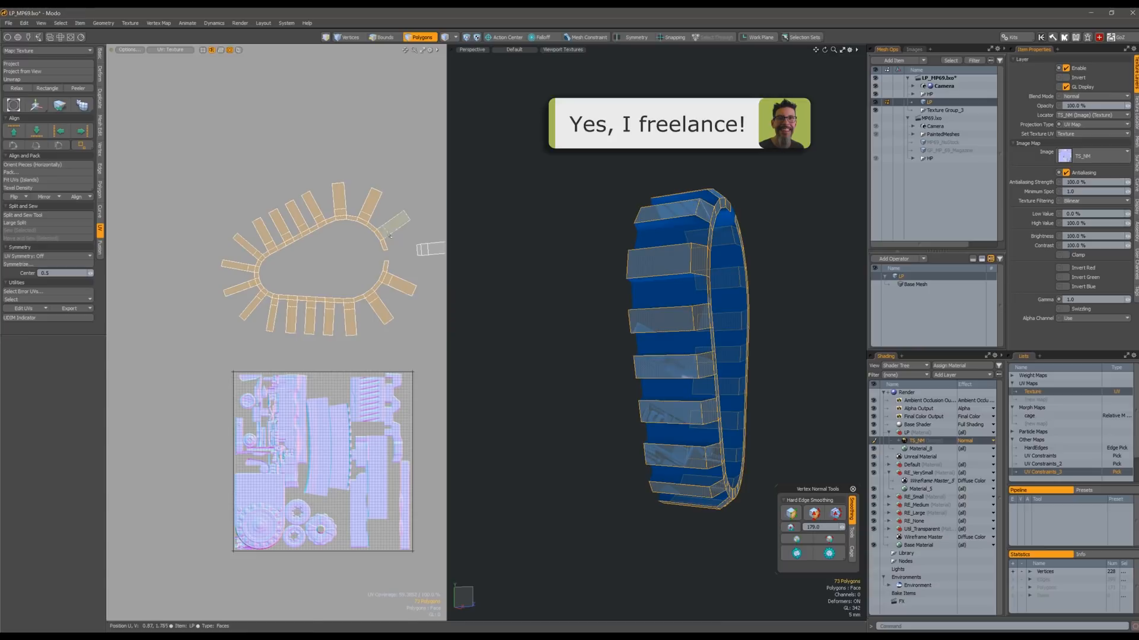
pyautogui.click(16, 88)
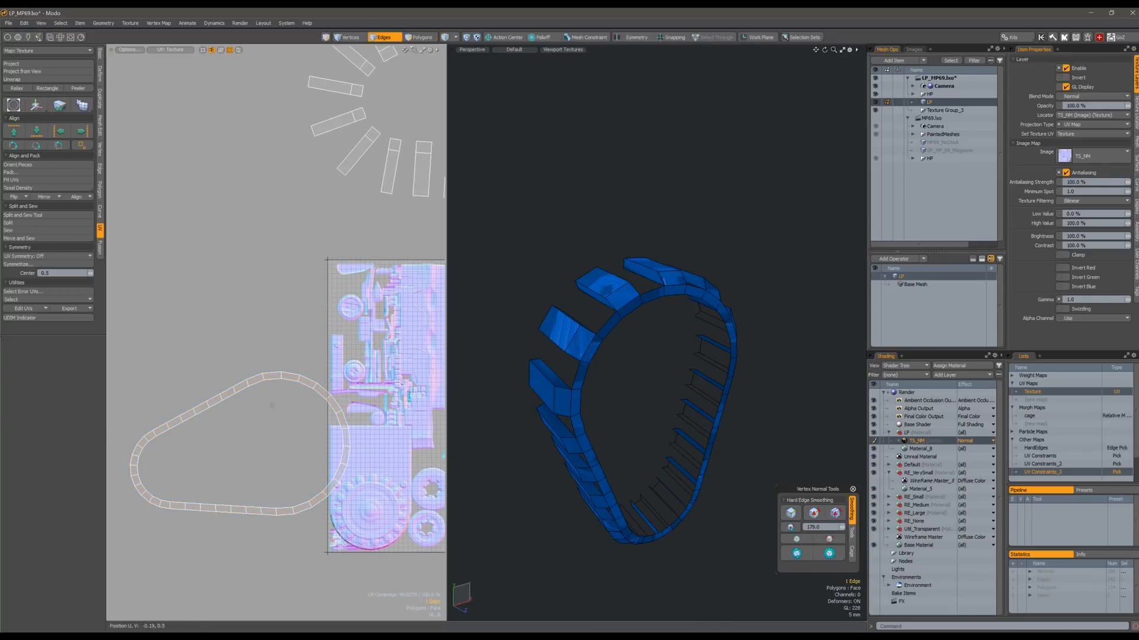
pyautogui.click(421, 36)
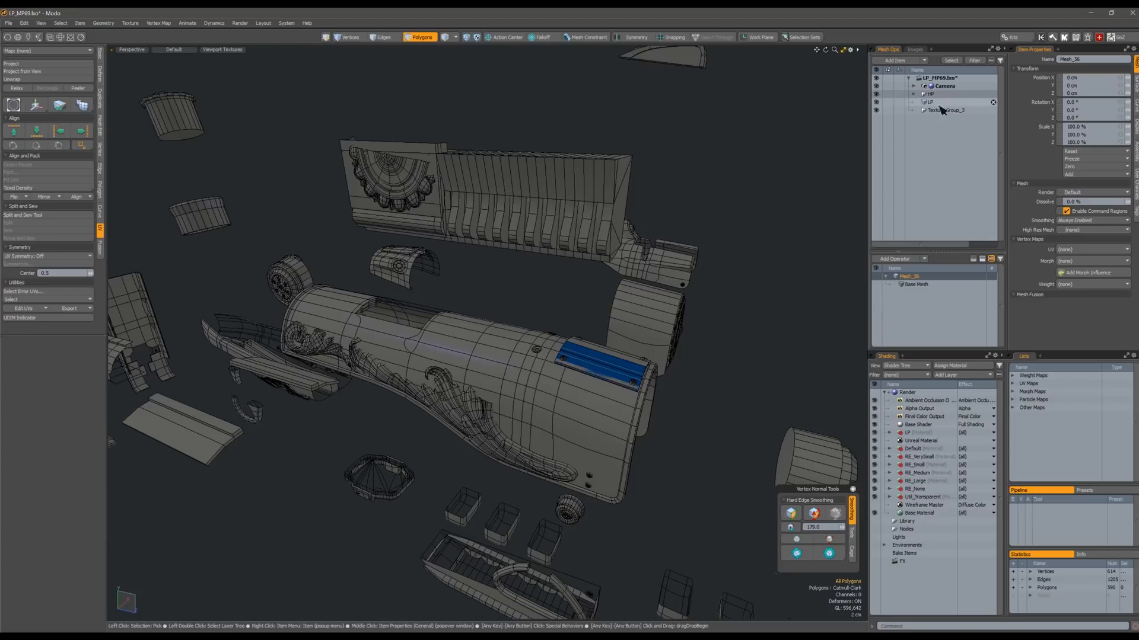
# Select the long trim panel with the stepped notch and hide all other geometry.
pyautogui.click(929, 101)
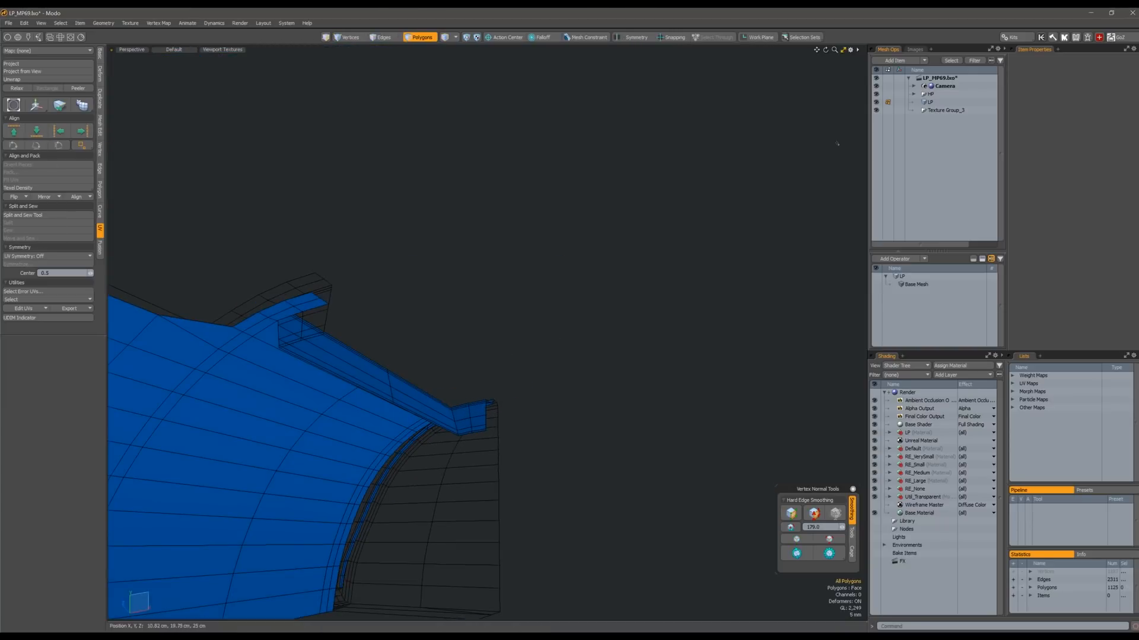
pyautogui.click(8, 23)
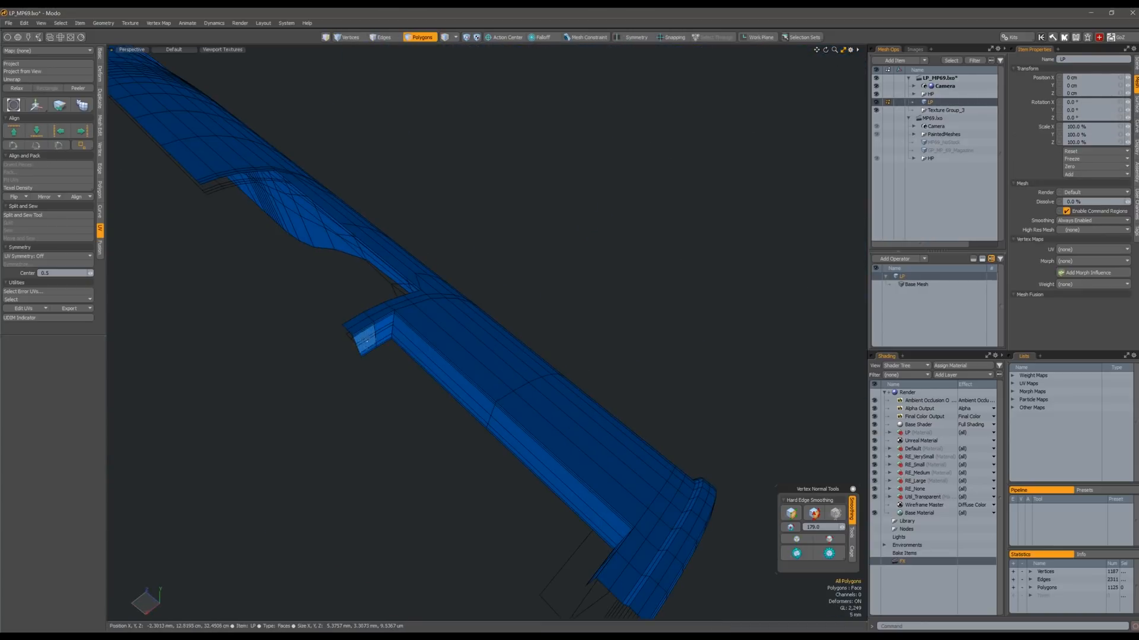
# Select seam edges along the long trim strip.
pyautogui.click(382, 37)
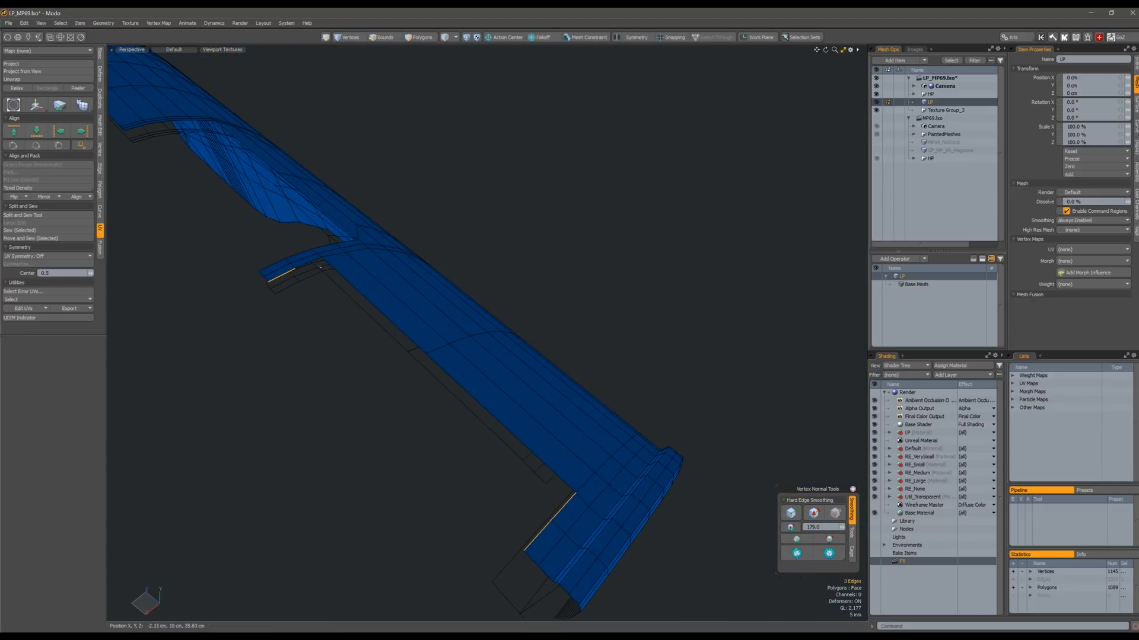
pyautogui.click(384, 37)
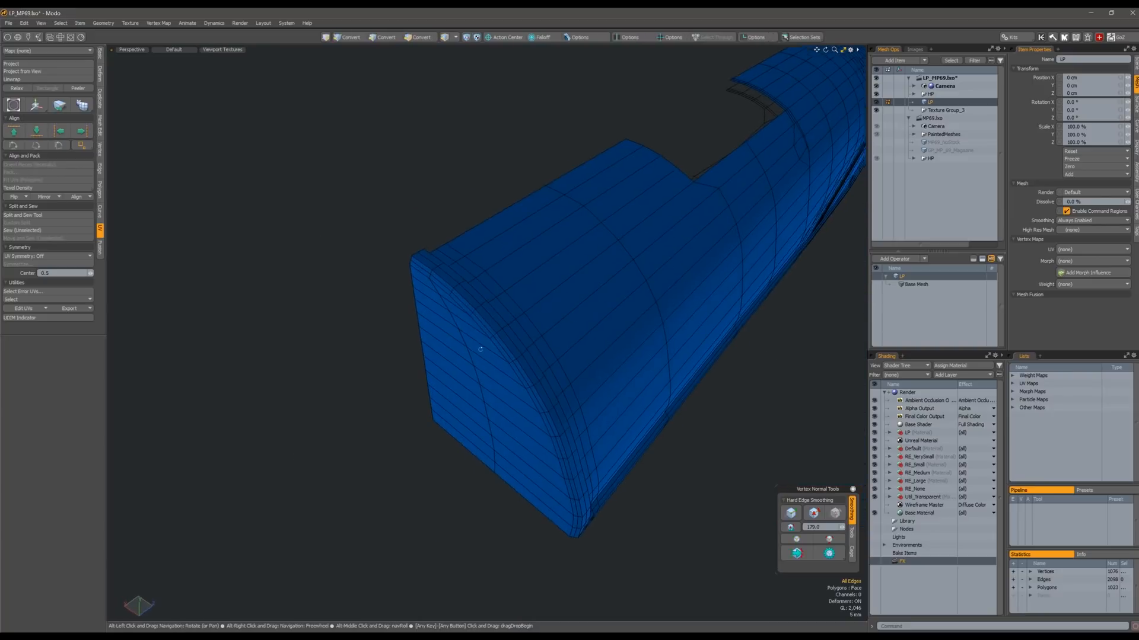
pyautogui.click(384, 37)
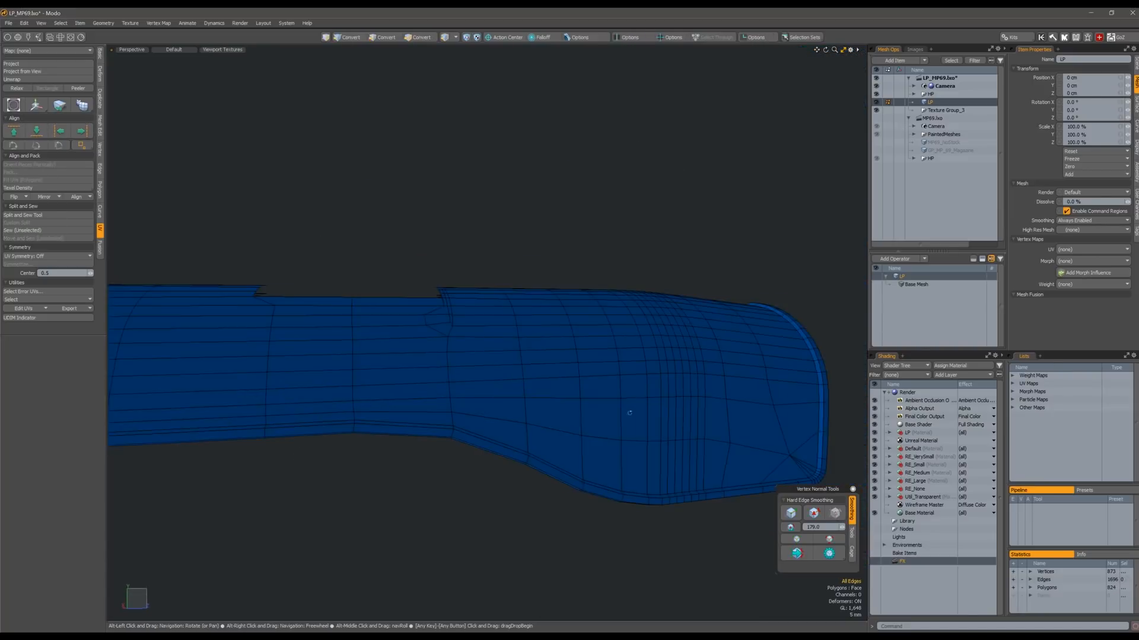
# Isolate the rounded barrel section and pick its redundant edge loops.
pyautogui.moveTo(629, 414); pyautogui.dragTo(570, 375)
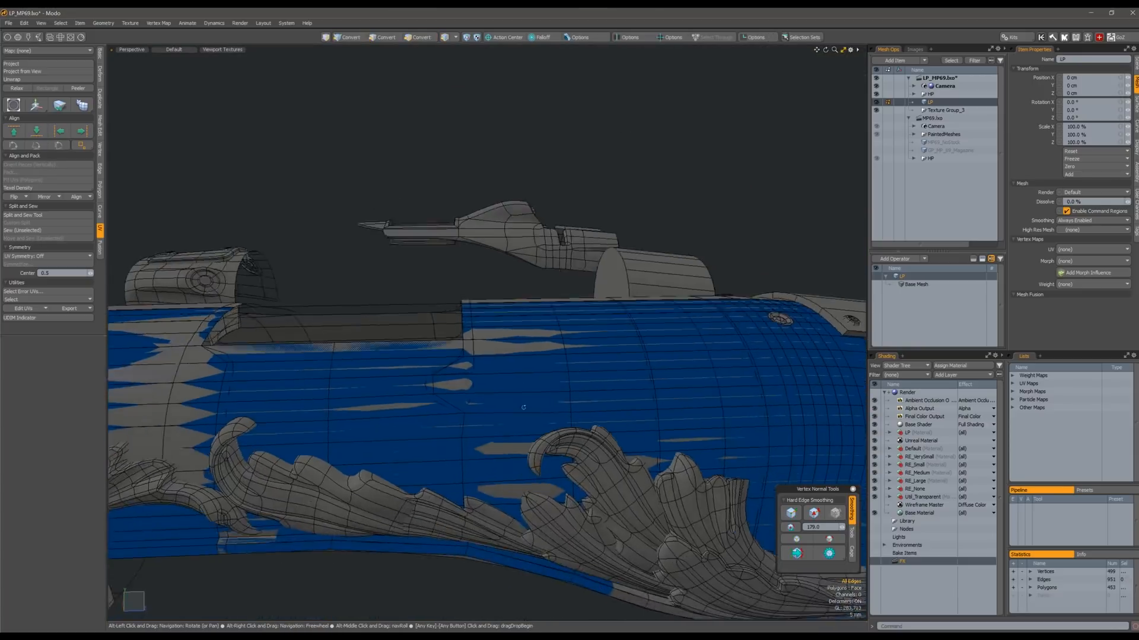
pyautogui.click(382, 37)
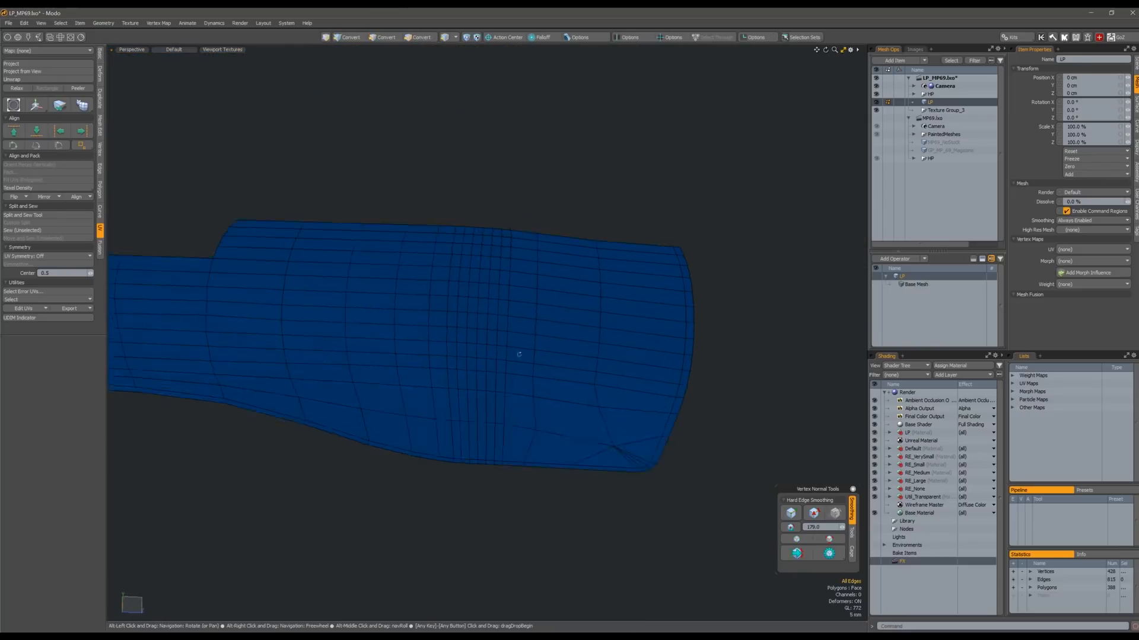
pyautogui.click(384, 36)
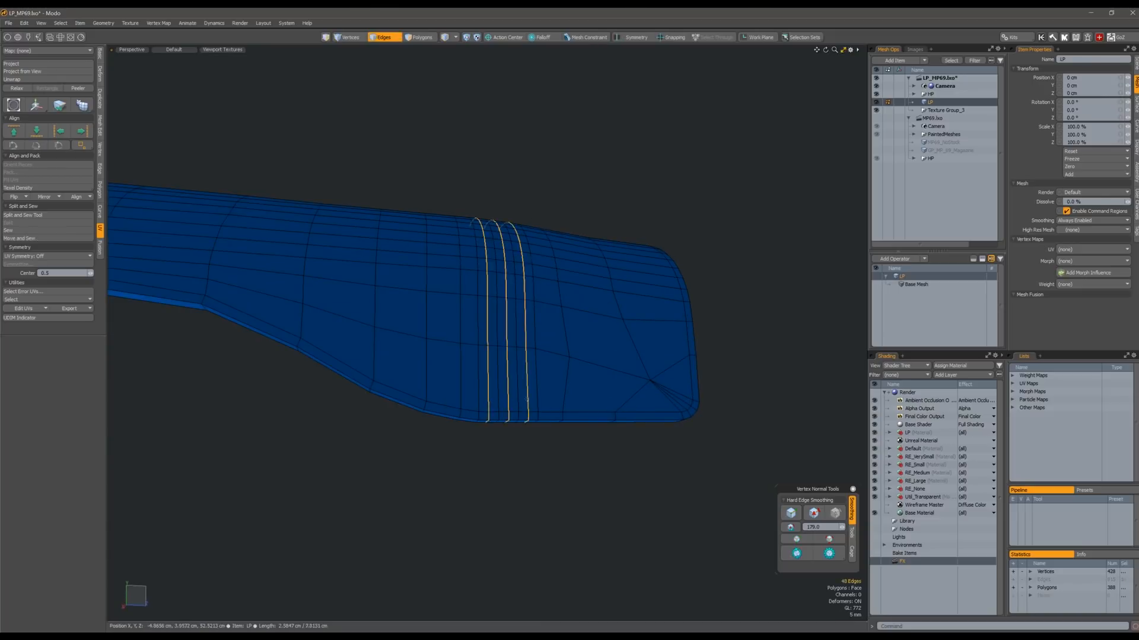
# Remove the barrel's redundant middle edge loops and leftover vertices.
pyautogui.click(350, 36)
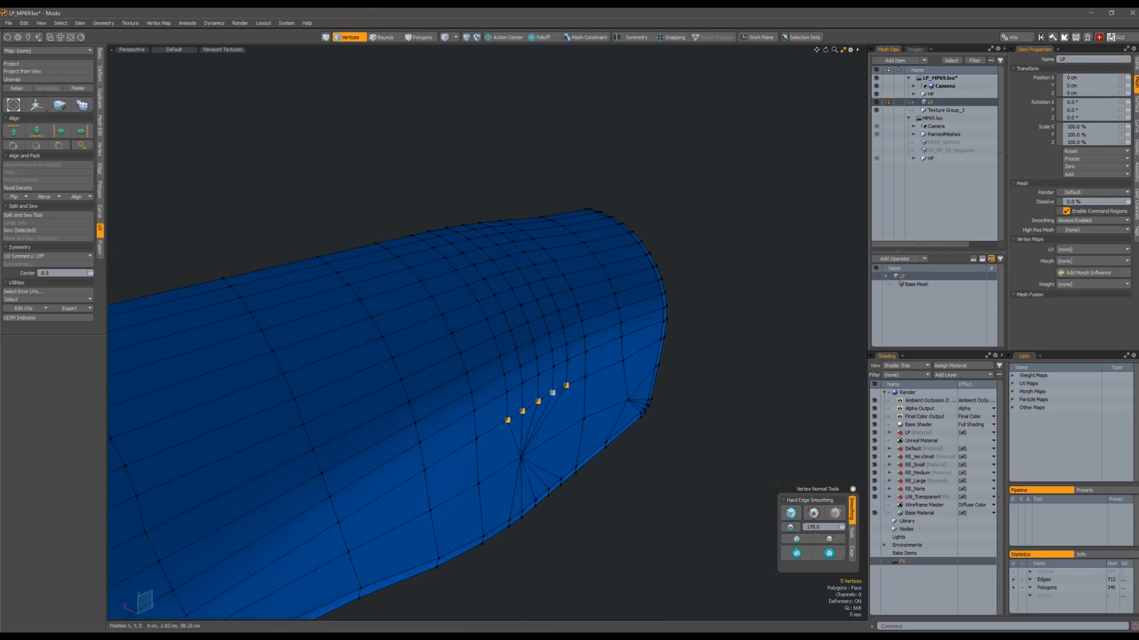
pyautogui.click(382, 37)
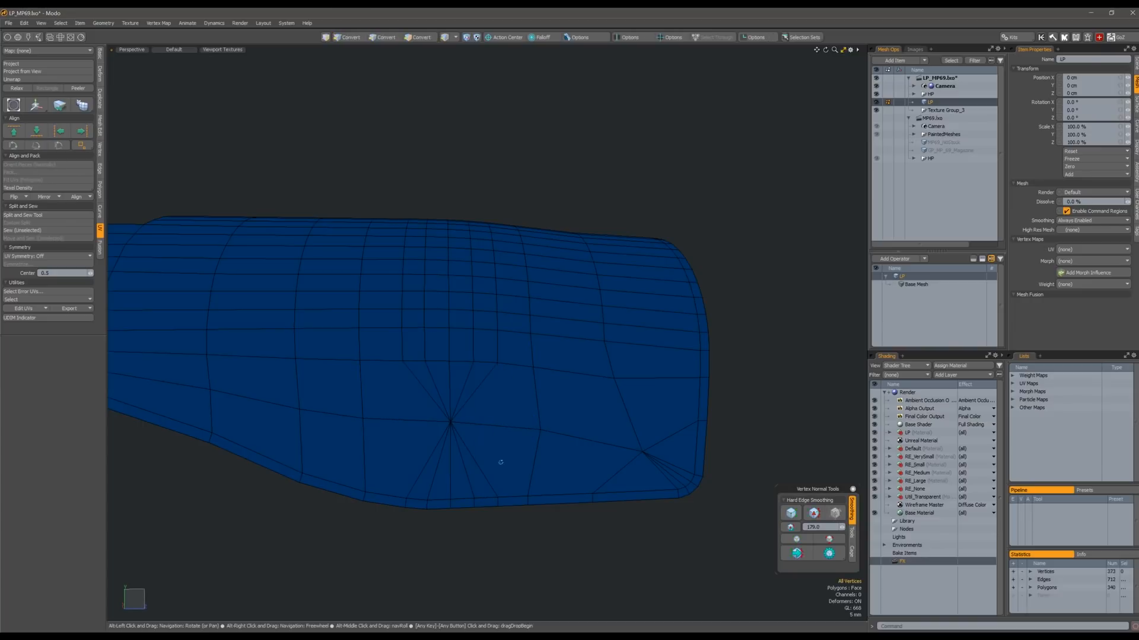
pyautogui.click(384, 37)
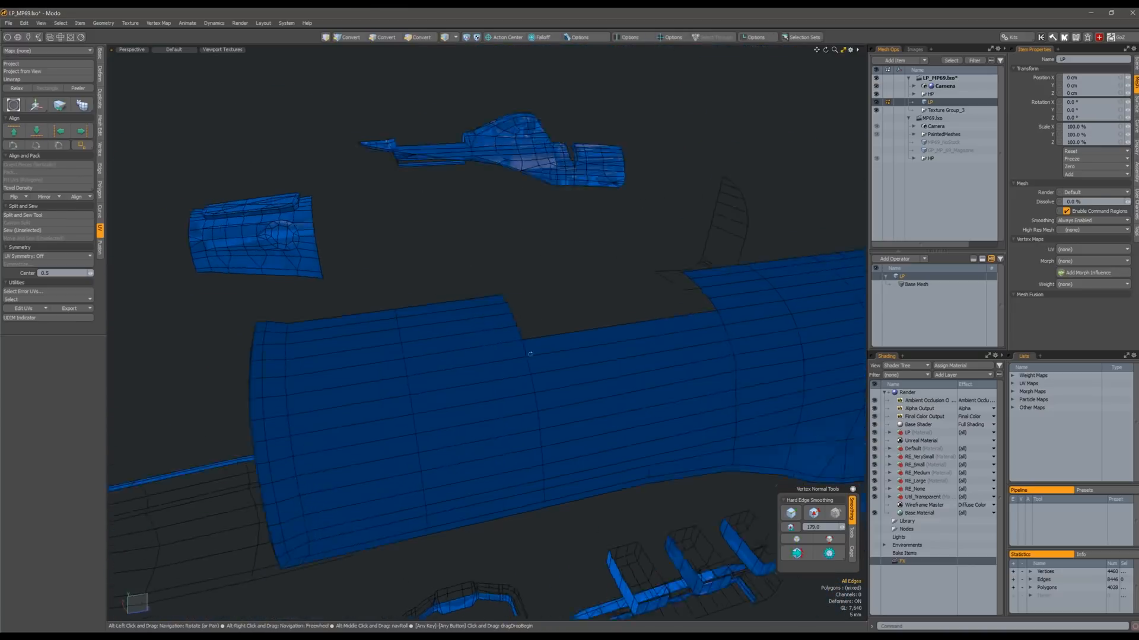
# Orbit the view to inspect the parts neighbouring the small angled bracket.
pyautogui.moveTo(530, 355); pyautogui.dragTo(475, 361)
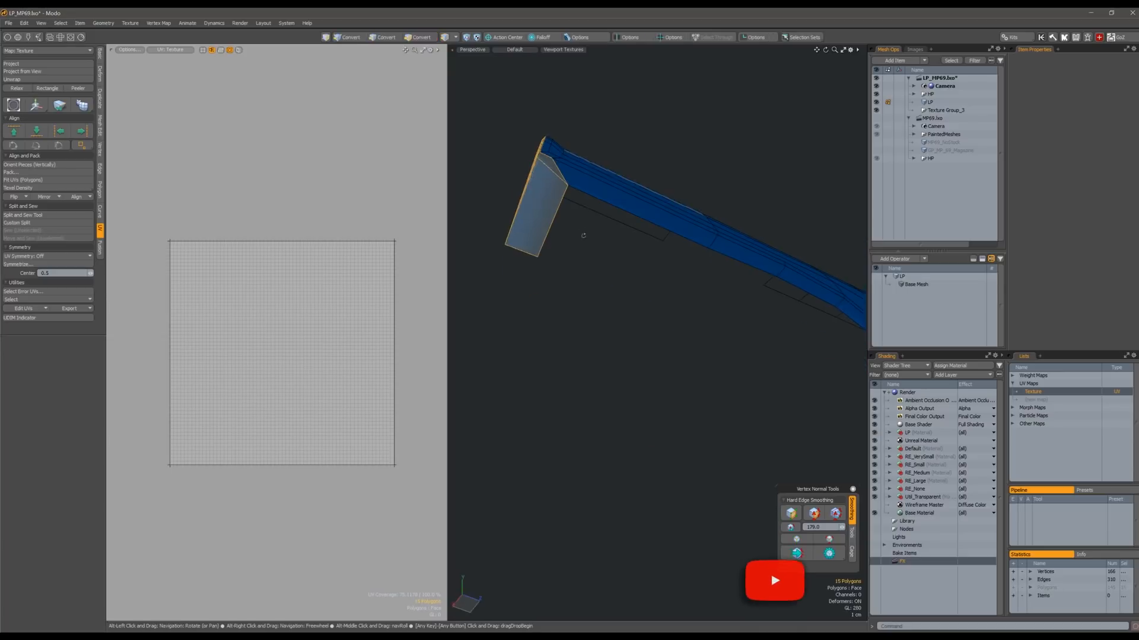
# Isolate the angled bracket and project new UVs for the barrel.
pyautogui.click(421, 37)
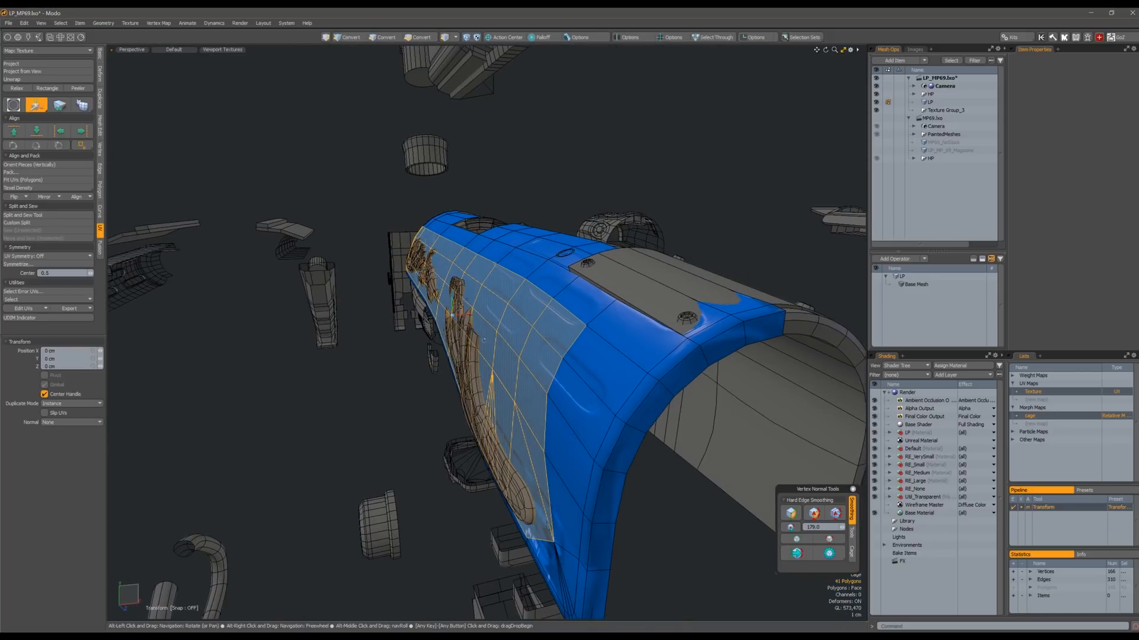
pyautogui.click(421, 36)
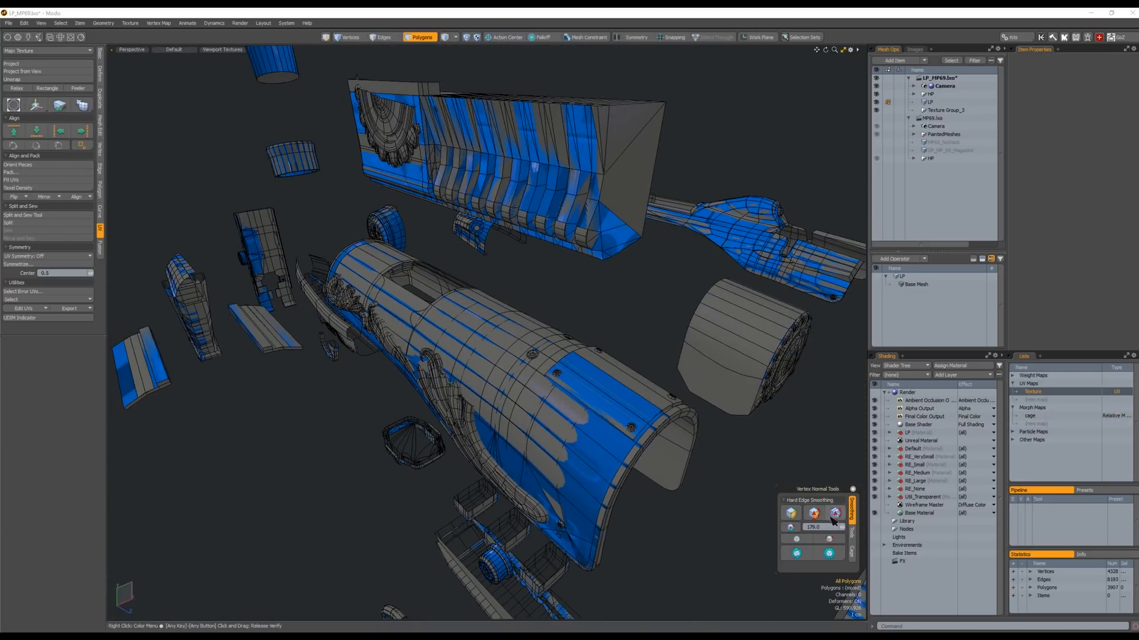
# Rebake the normal map test and orbit to inspect the detail on the exploded parts.
pyautogui.click(920, 433)
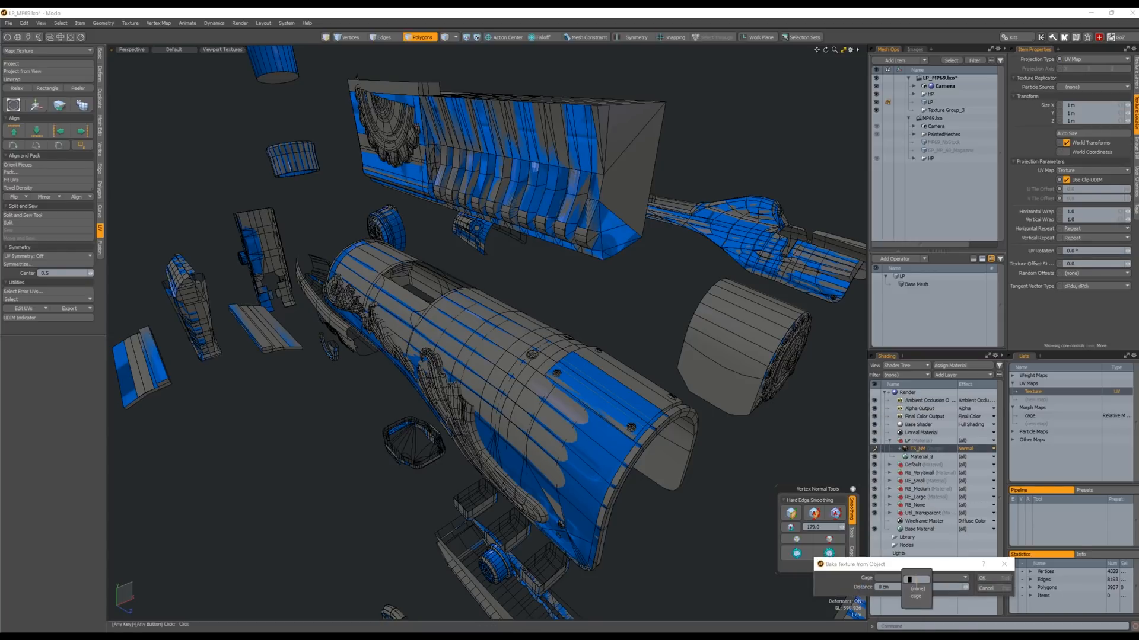
pyautogui.click(982, 577)
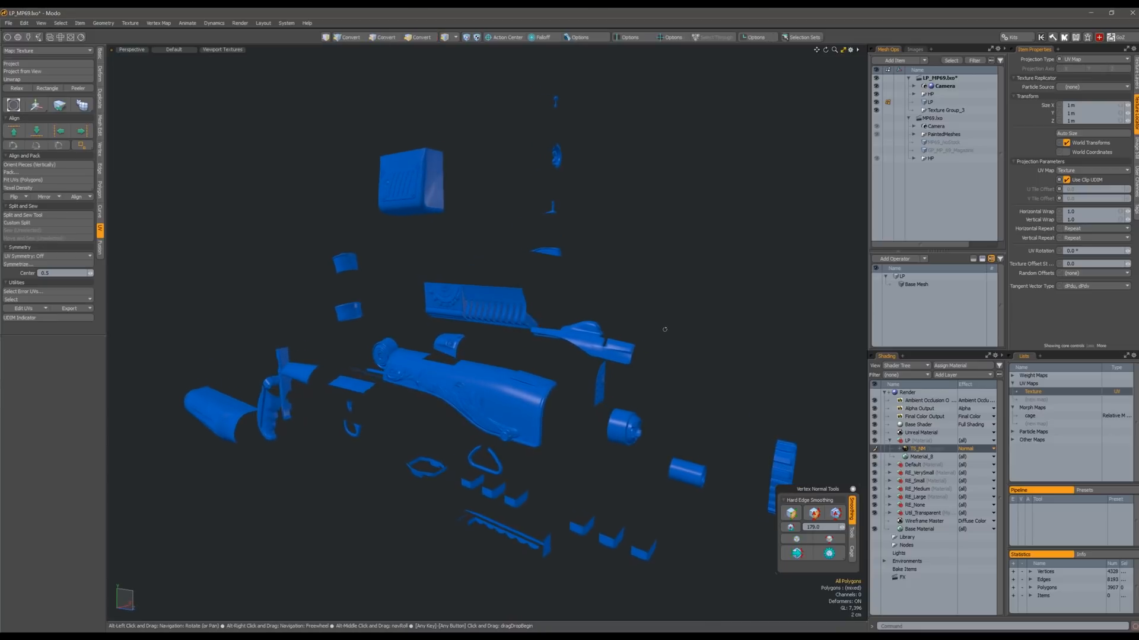
pyautogui.moveTo(664, 329); pyautogui.dragTo(709, 308)
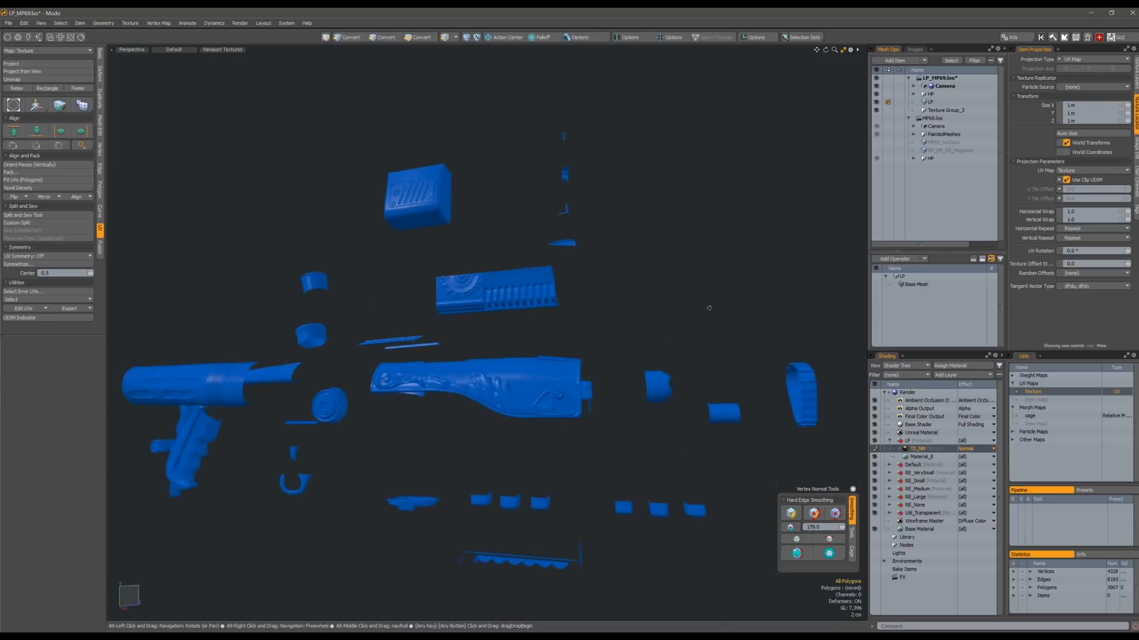